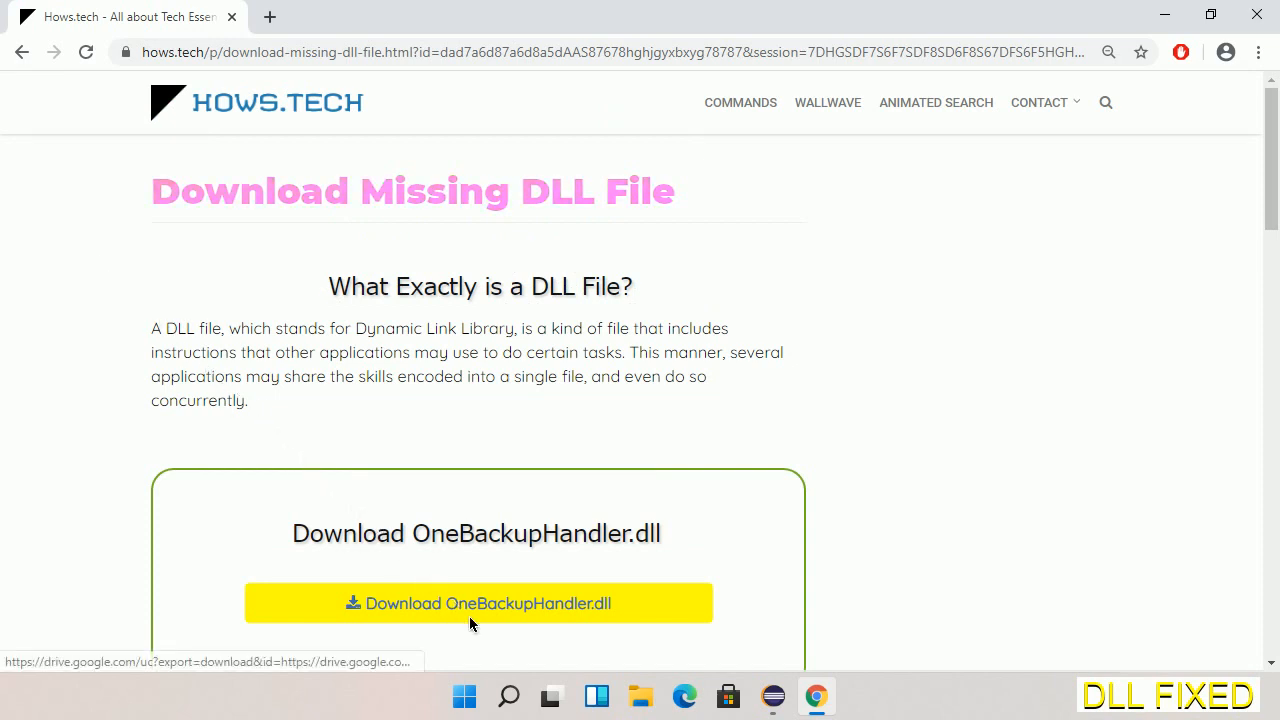
Download OneBackupHandler.dll in Chrome and save it to the Downloads folder
{"action": "left_click", "coordinate": [268, 16]}
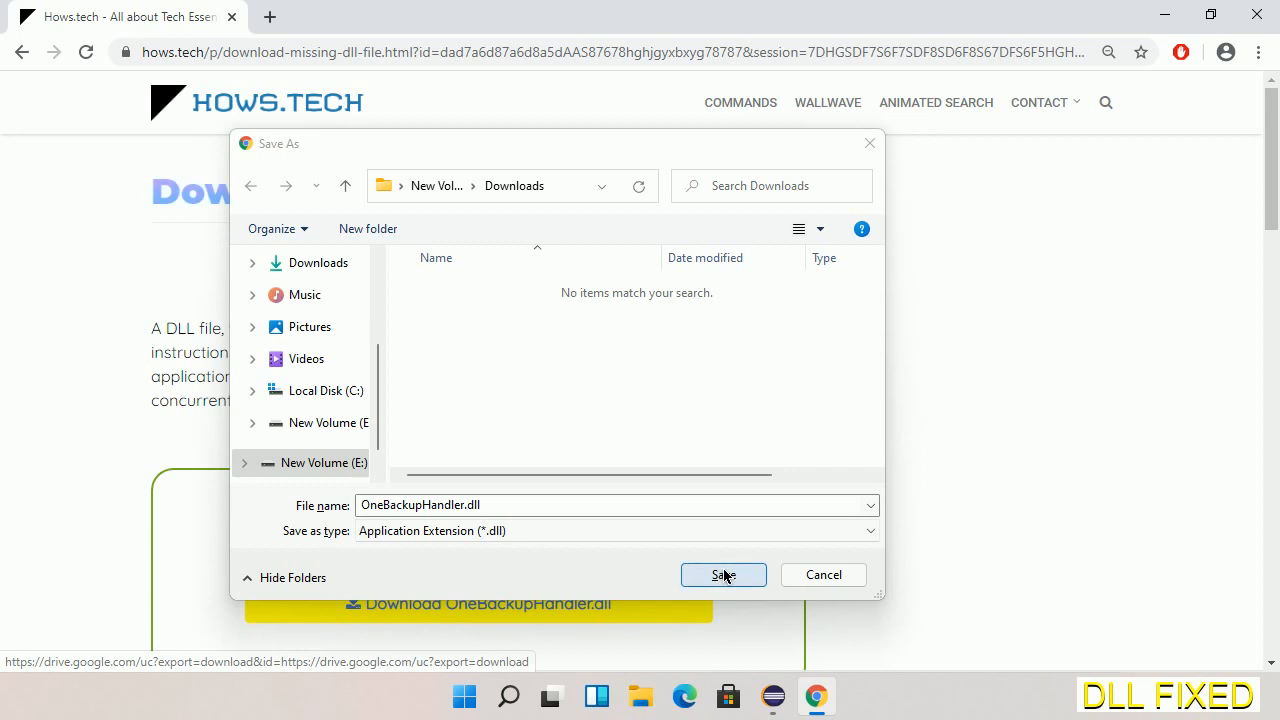
{"action": "left_click", "coordinate": [722, 574]}
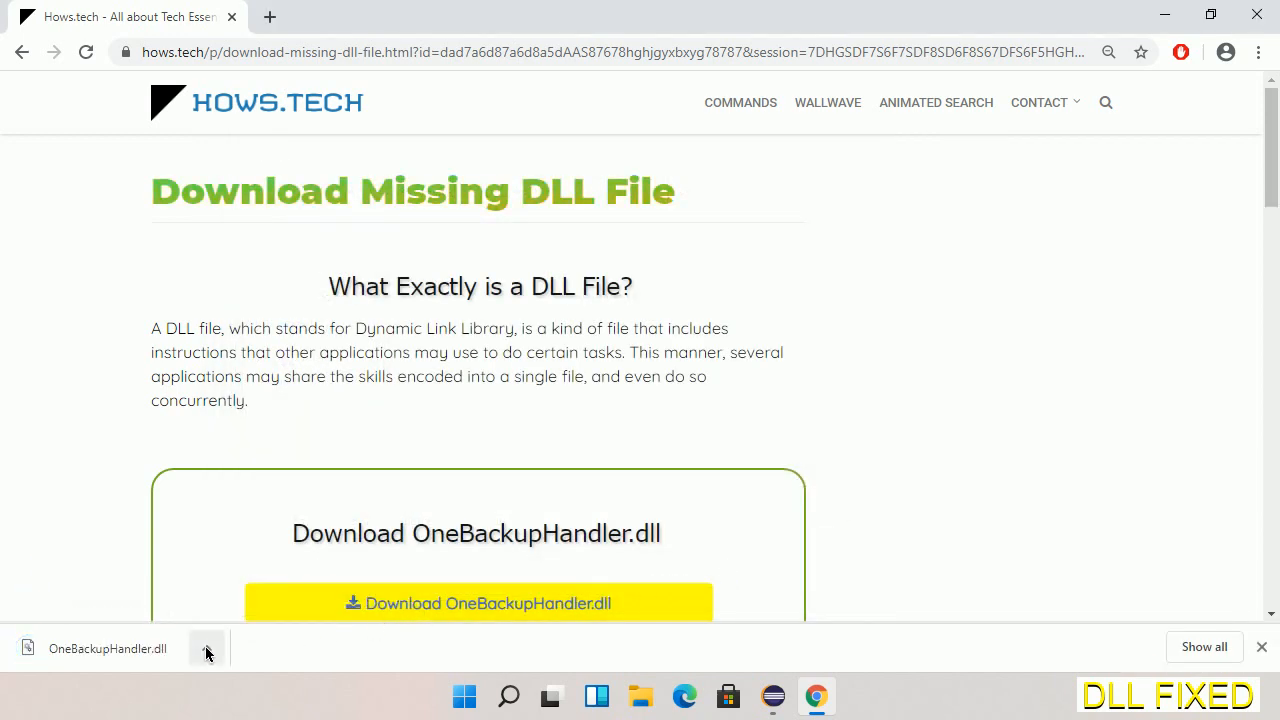
{"action": "left_click", "coordinate": [206, 648]}
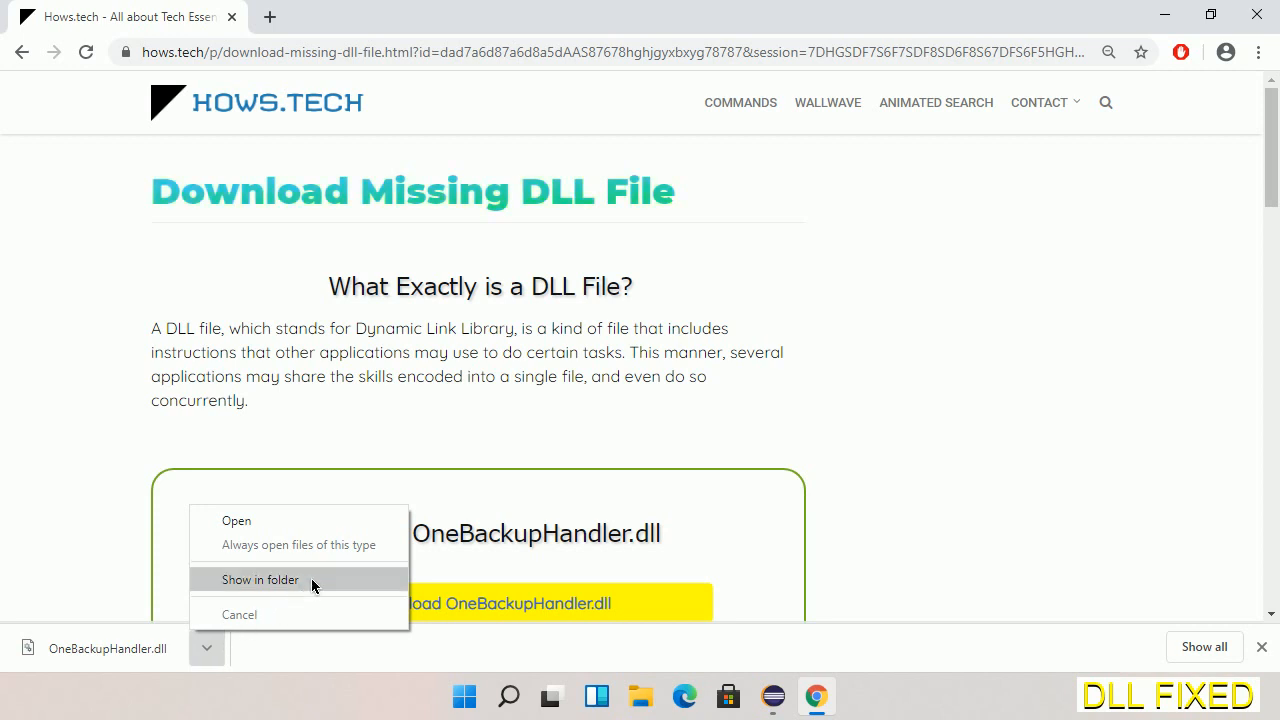
Show OneBackupHandler.dll in the Downloads folder and copy it
{"action": "left_click", "coordinate": [260, 580]}
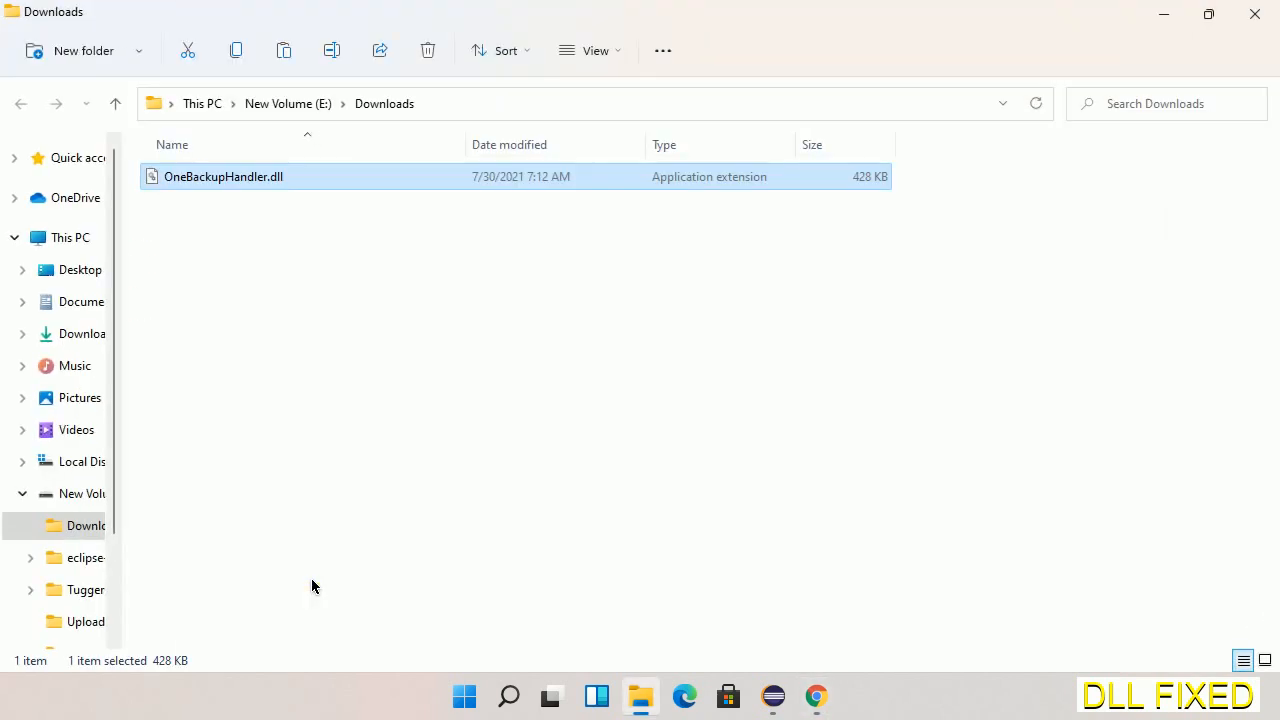
{"action": "mouse_move", "coordinate": [196, 208]}
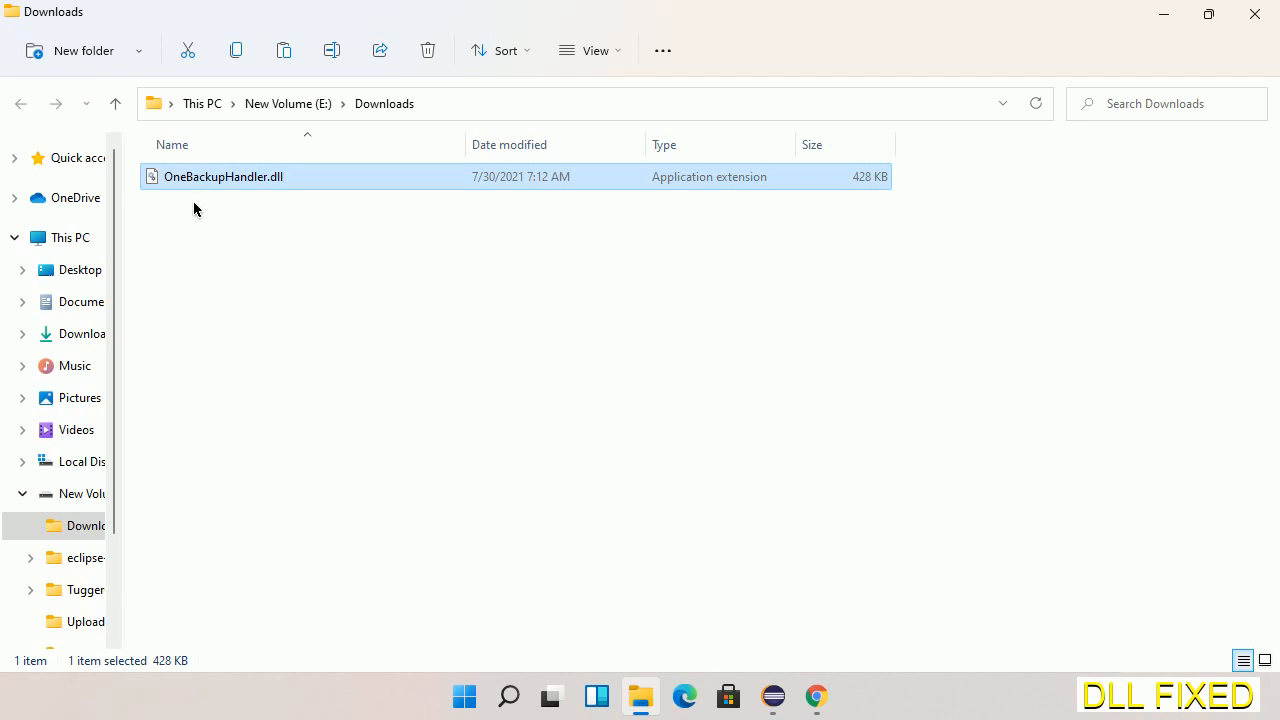
{"action": "right_click", "coordinate": [224, 176]}
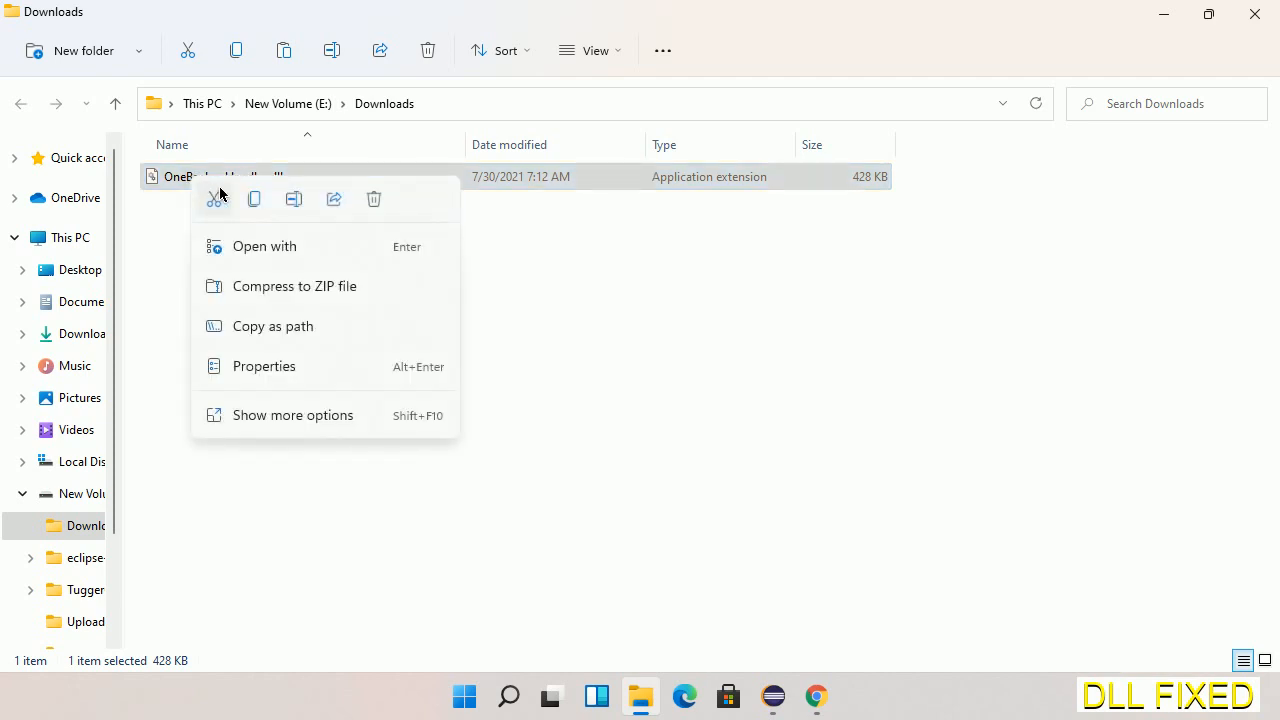
{"action": "mouse_move", "coordinate": [254, 200]}
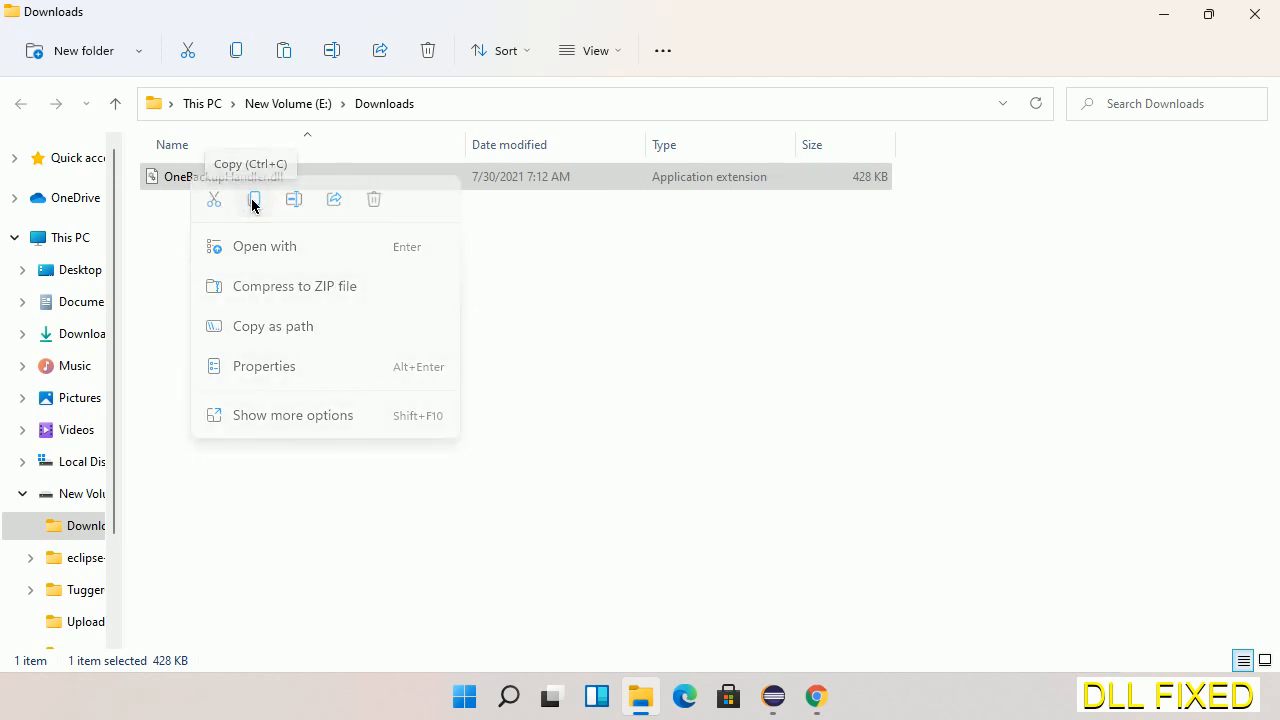
{"action": "left_click", "coordinate": [254, 200]}
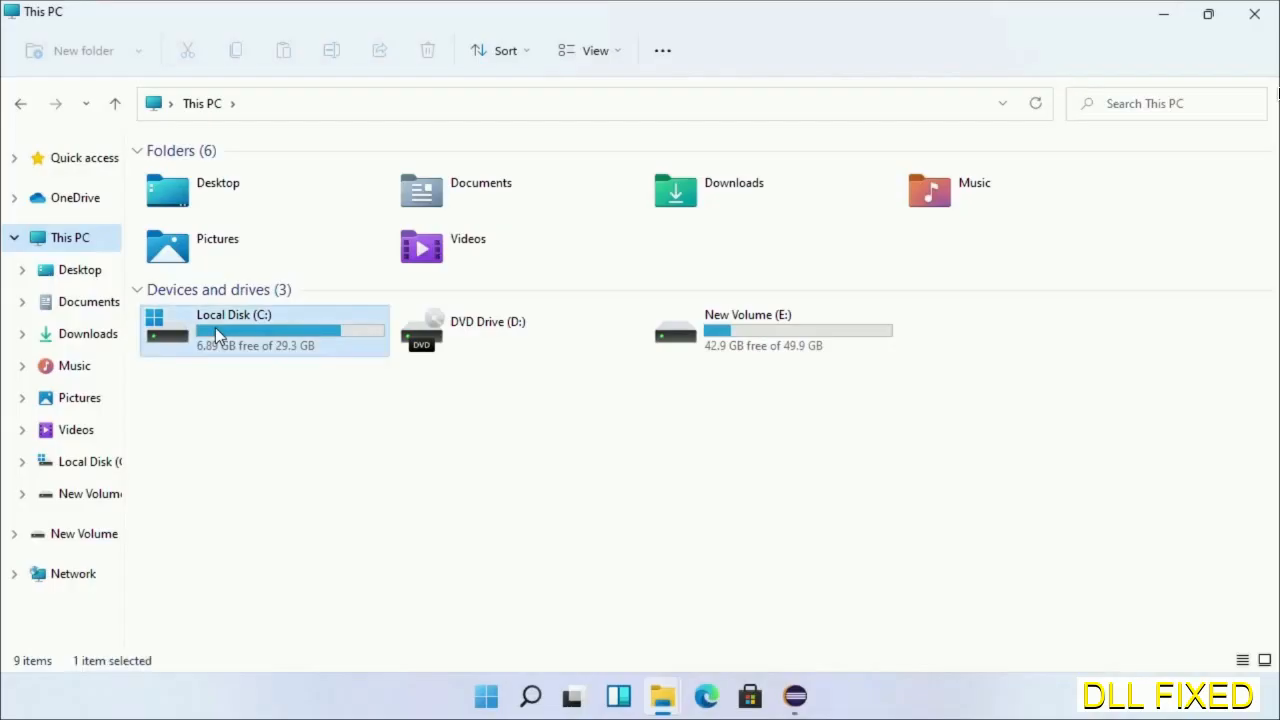
Navigate to C:\Windows\System32 in File Explorer
{"action": "double_click", "coordinate": [232, 330]}
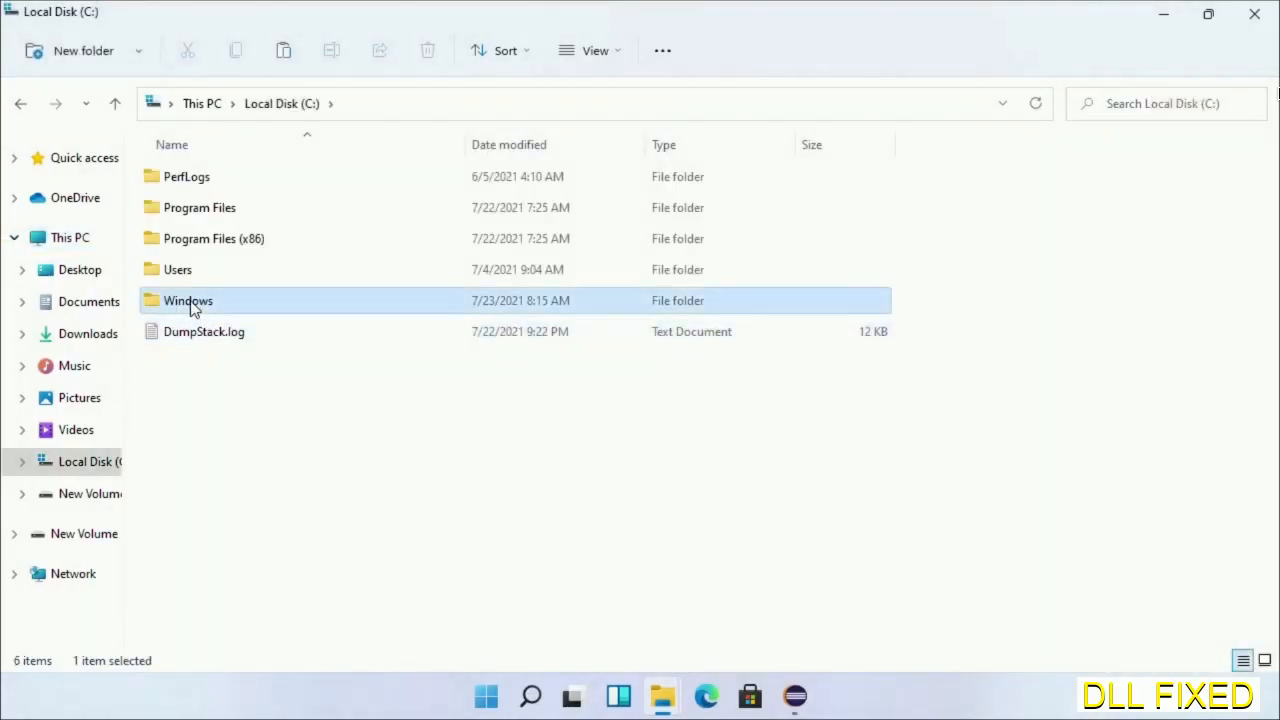
{"action": "double_click", "coordinate": [188, 300]}
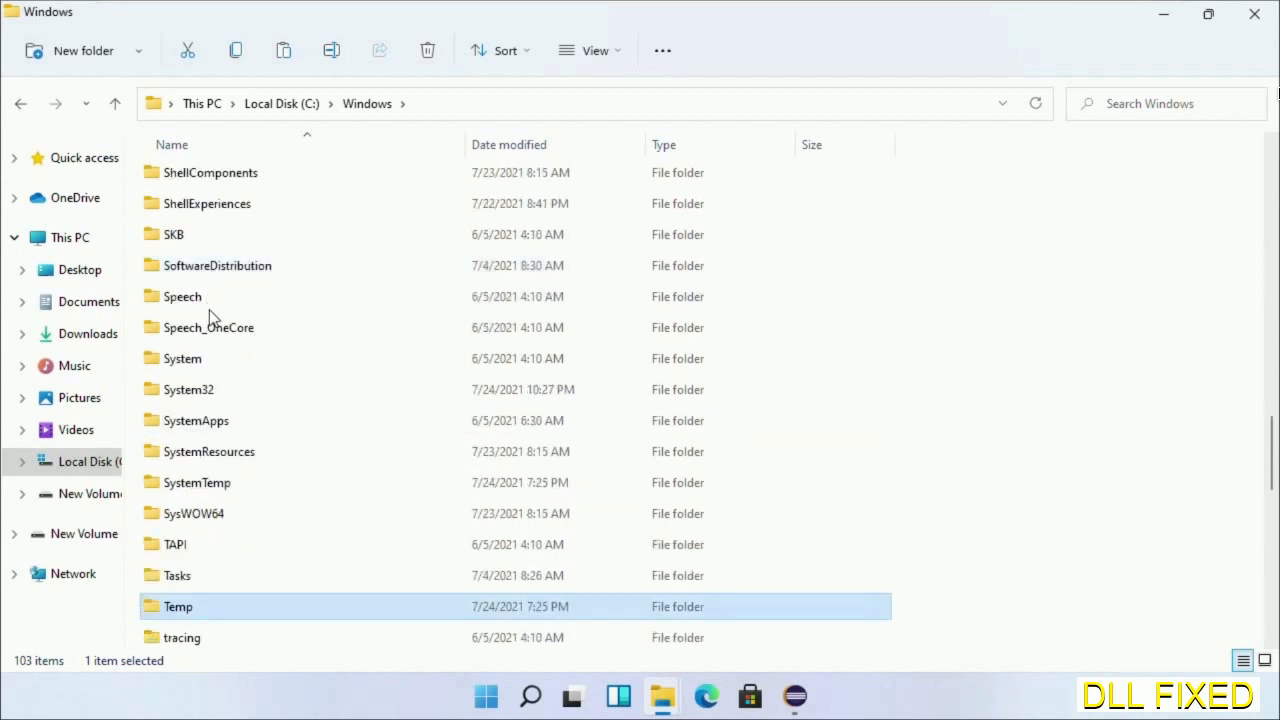
{"action": "double_click", "coordinate": [188, 388]}
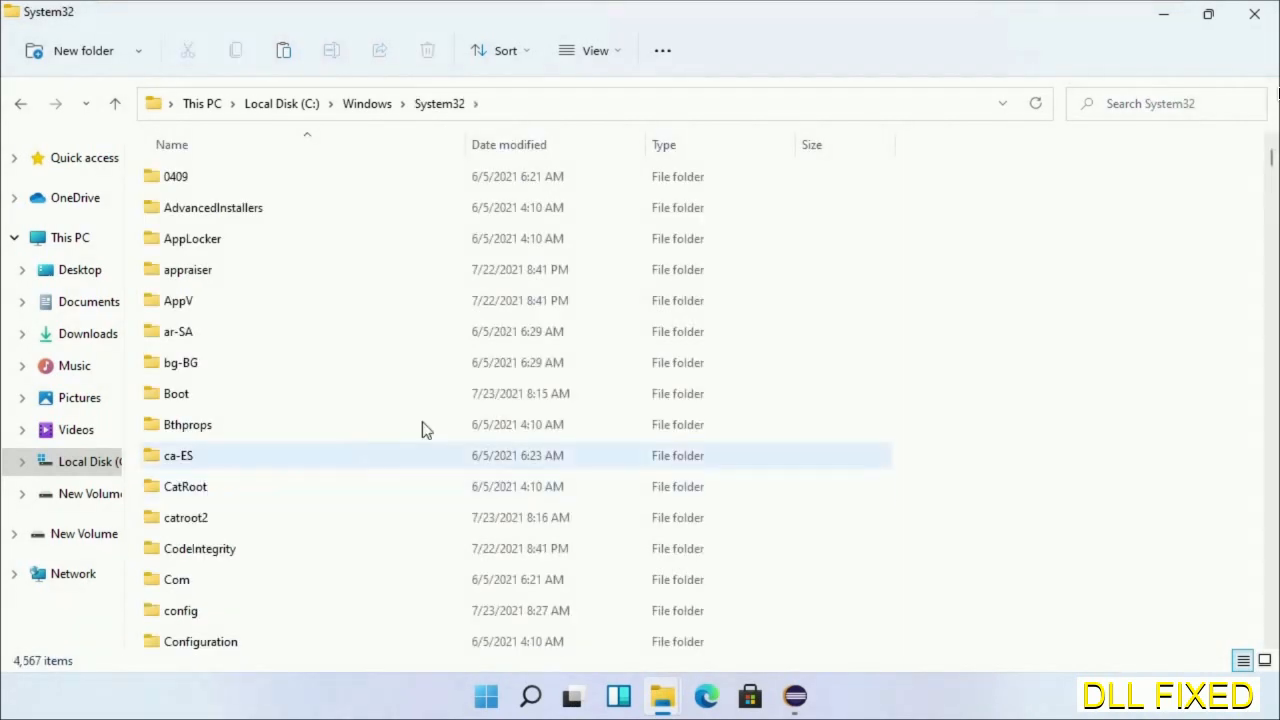
Paste OneBackupHandler.dll into System32, granting administrator permission
{"action": "right_click", "coordinate": [920, 210]}
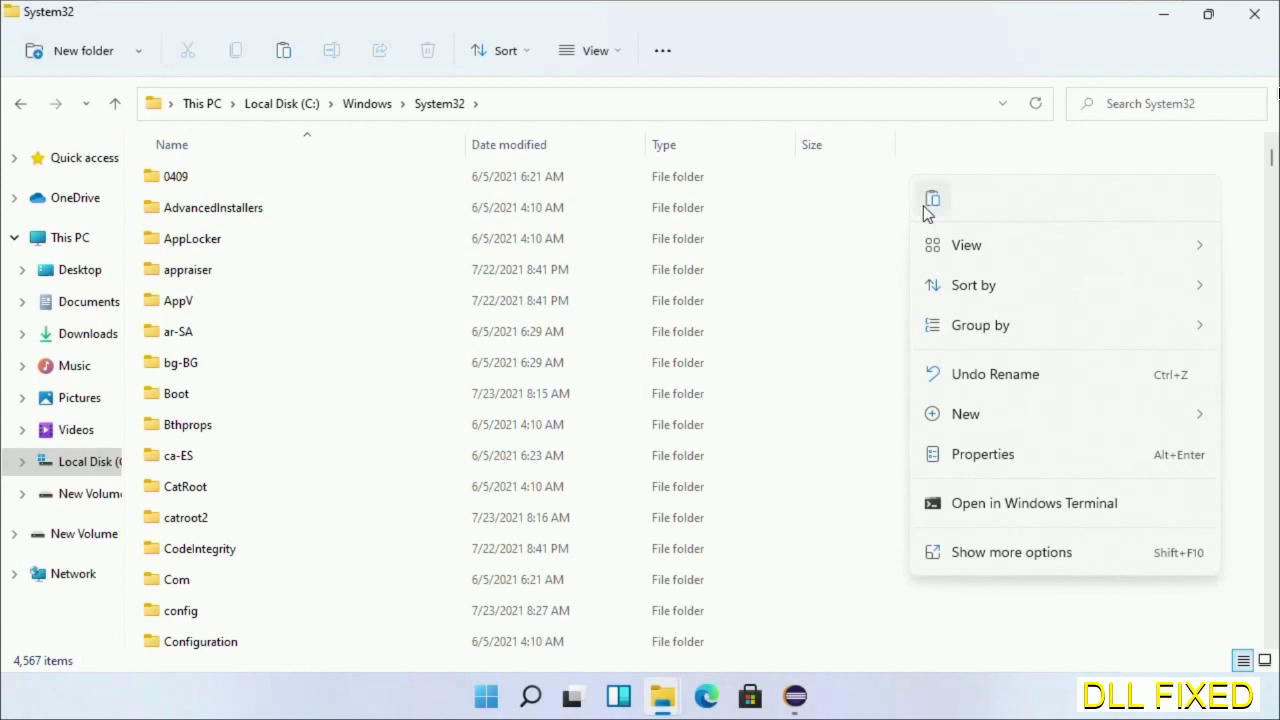
{"action": "left_click", "coordinate": [932, 200]}
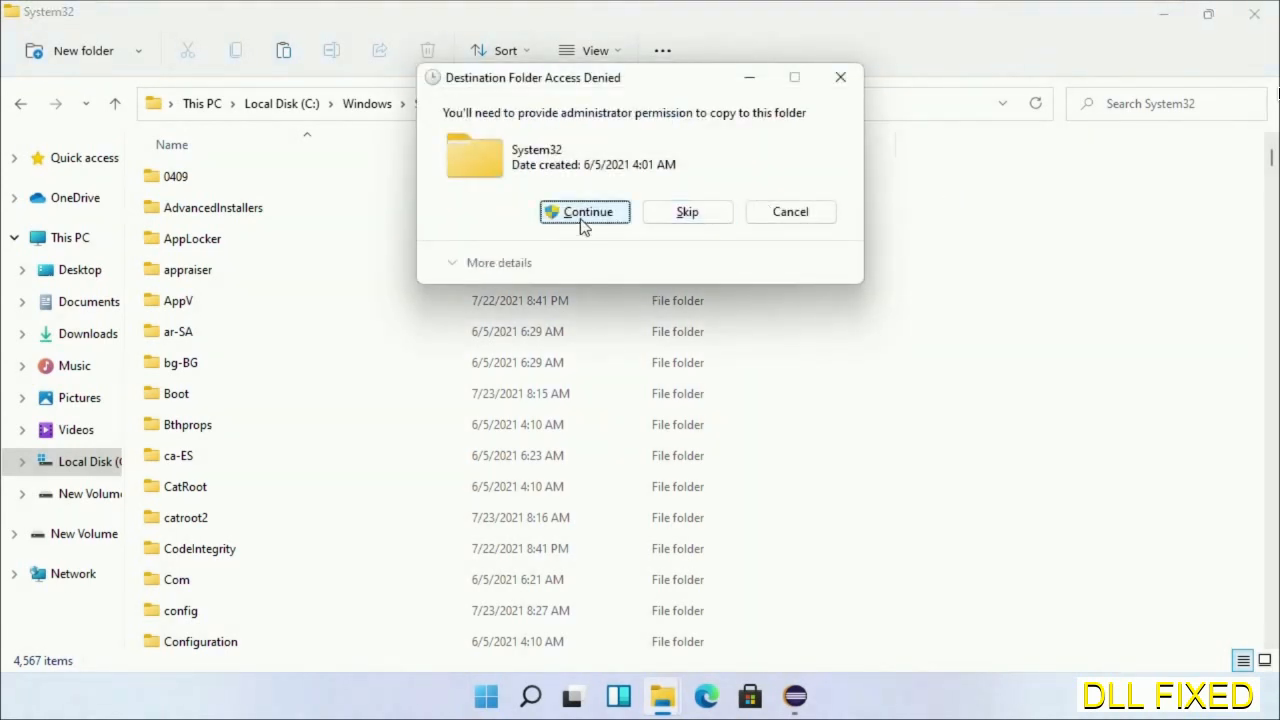
{"action": "left_click", "coordinate": [584, 212]}
{"action": "type", "text": "task"}
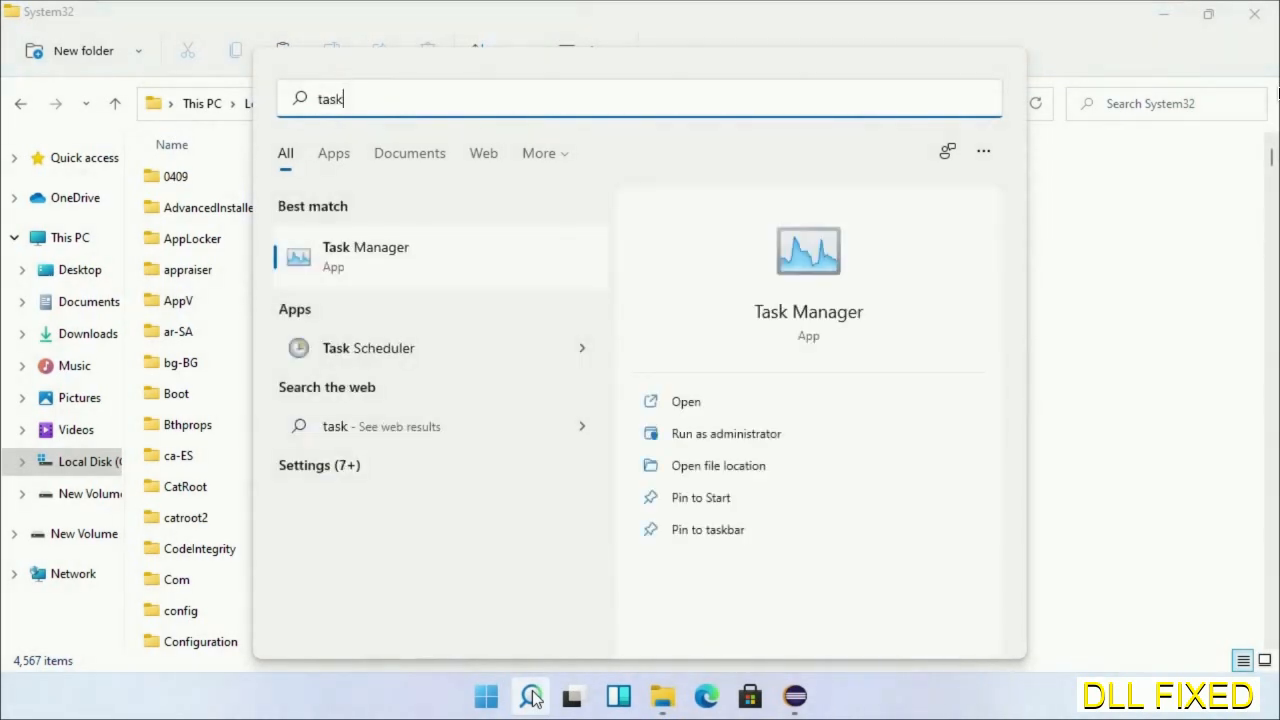
Run Task Manager as administrator and browse for a program in a new task
{"action": "right_click", "coordinate": [364, 256]}
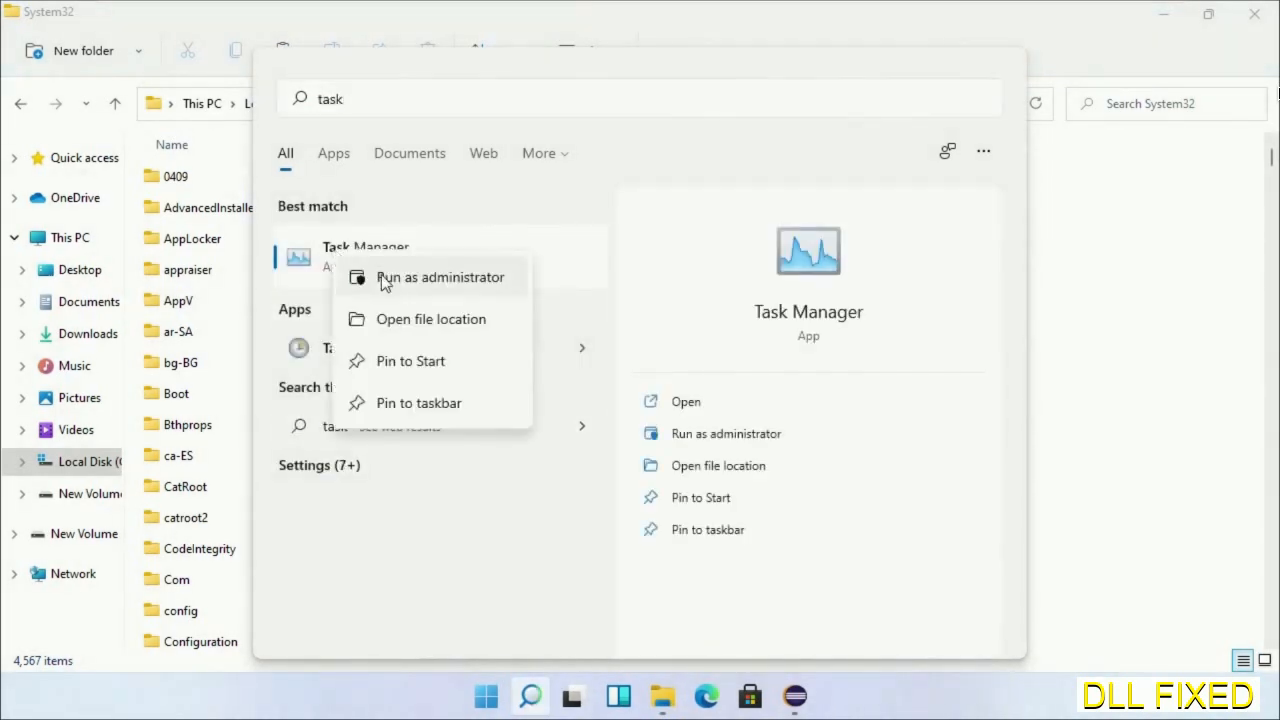
{"action": "left_click", "coordinate": [440, 276]}
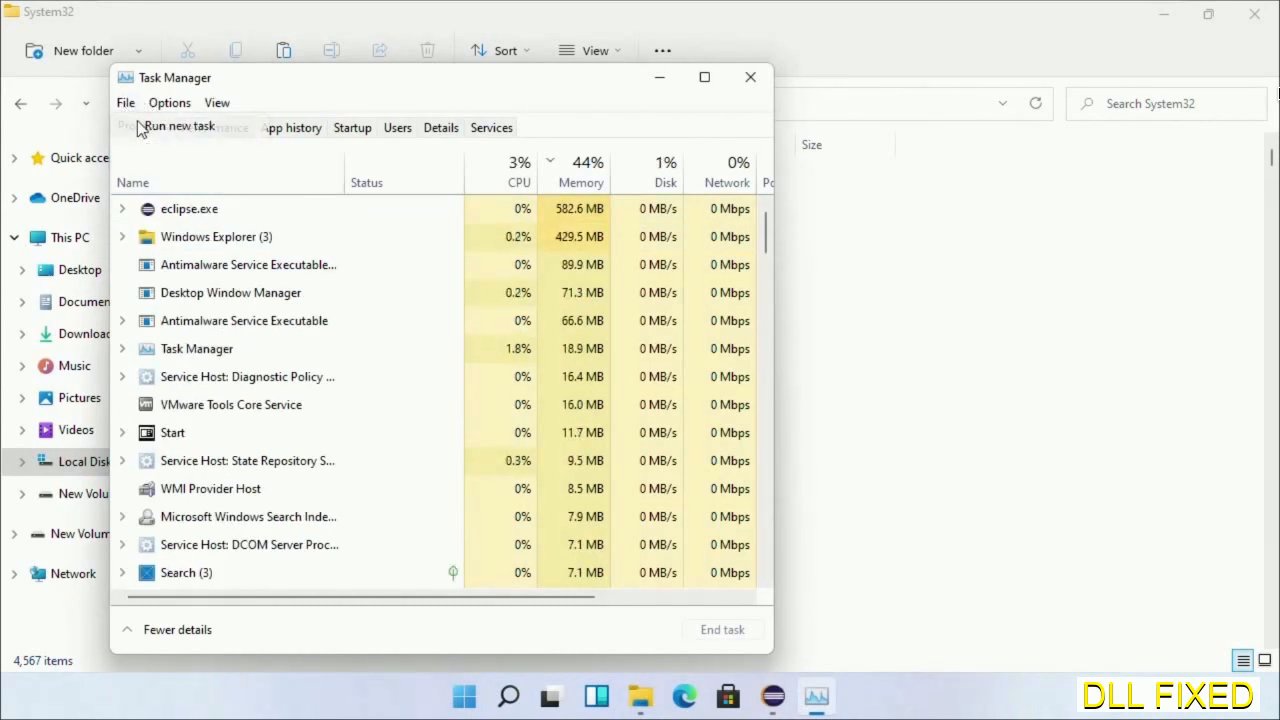
{"action": "left_click", "coordinate": [180, 128]}
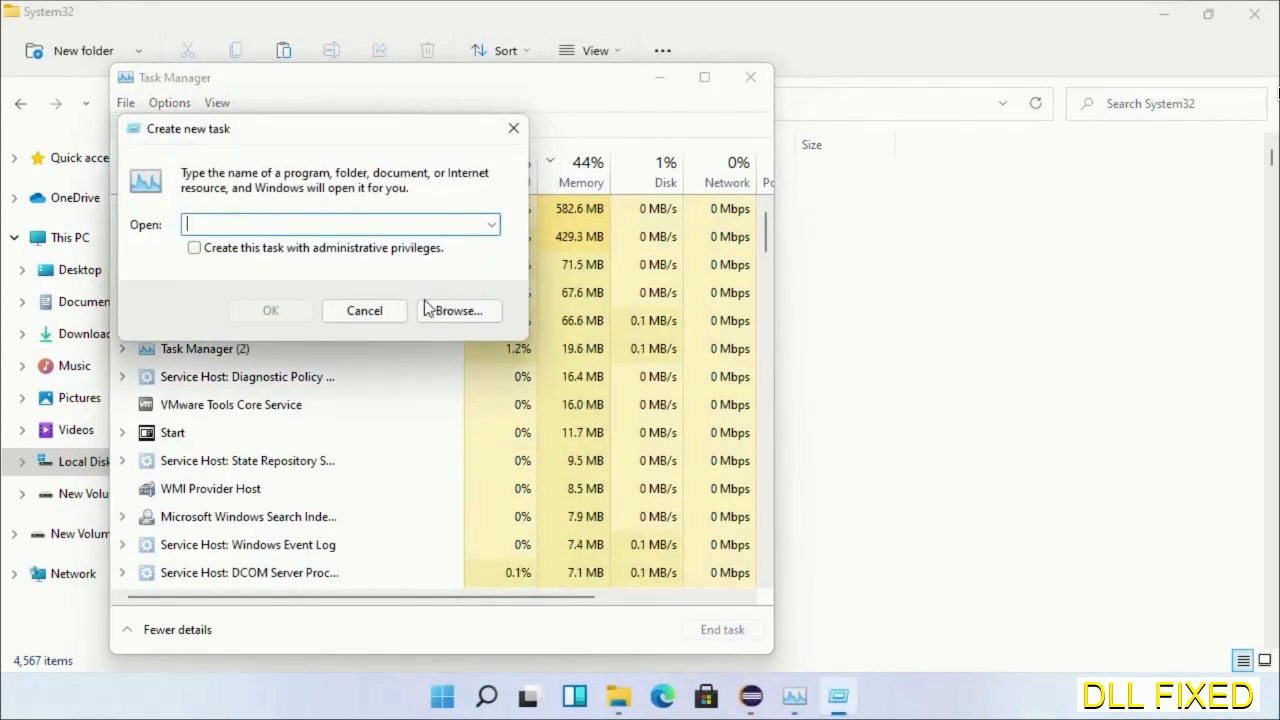
{"action": "left_click", "coordinate": [456, 310]}
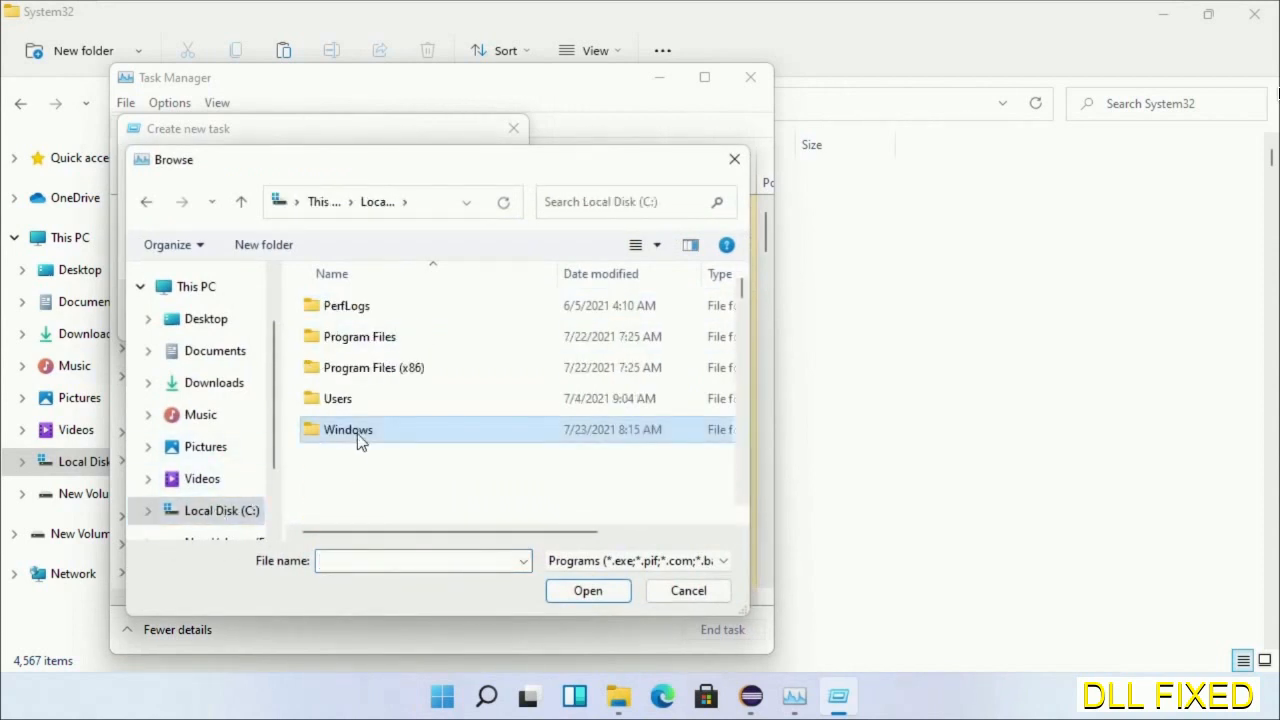
Choose System32 cmd.exe as the new task and enable administrative privileges
{"action": "double_click", "coordinate": [348, 428]}
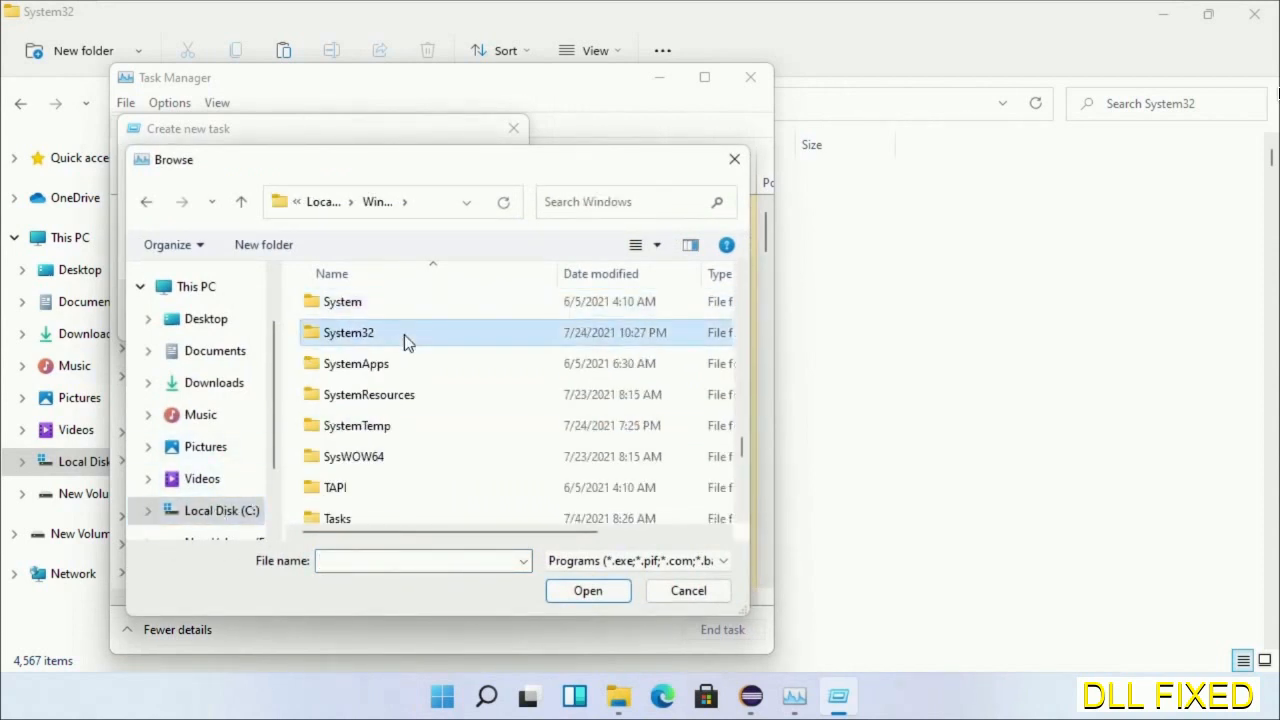
{"action": "double_click", "coordinate": [348, 332]}
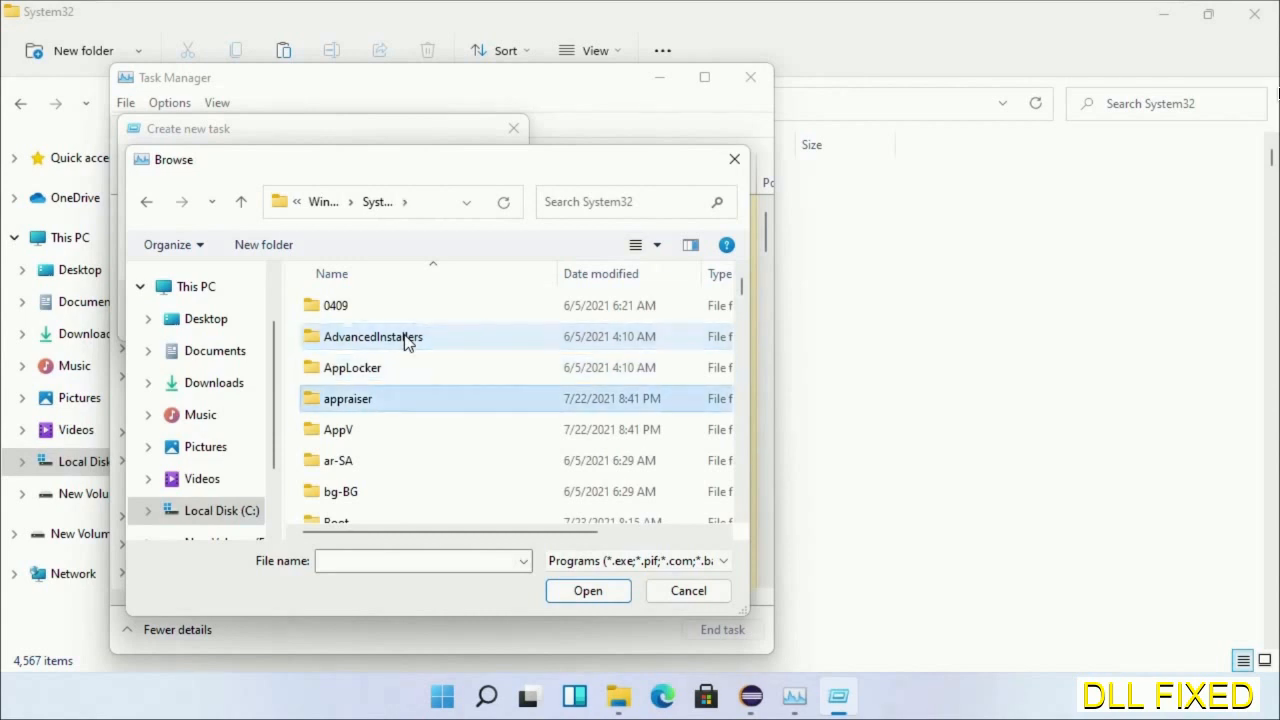
{"action": "scroll", "scroll_direction": "down", "scroll_amount": 3}
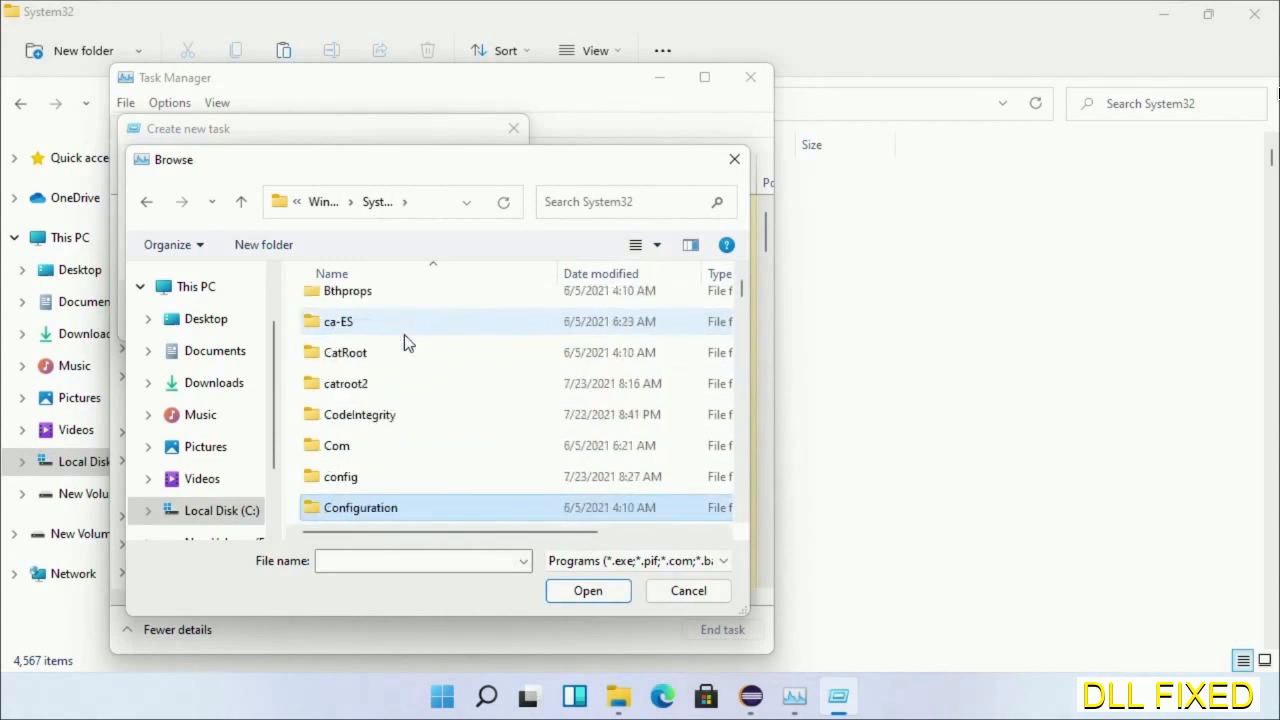
{"action": "scroll", "scroll_direction": "down", "scroll_amount": 3}
{"action": "type", "text": "cmd.exe"}
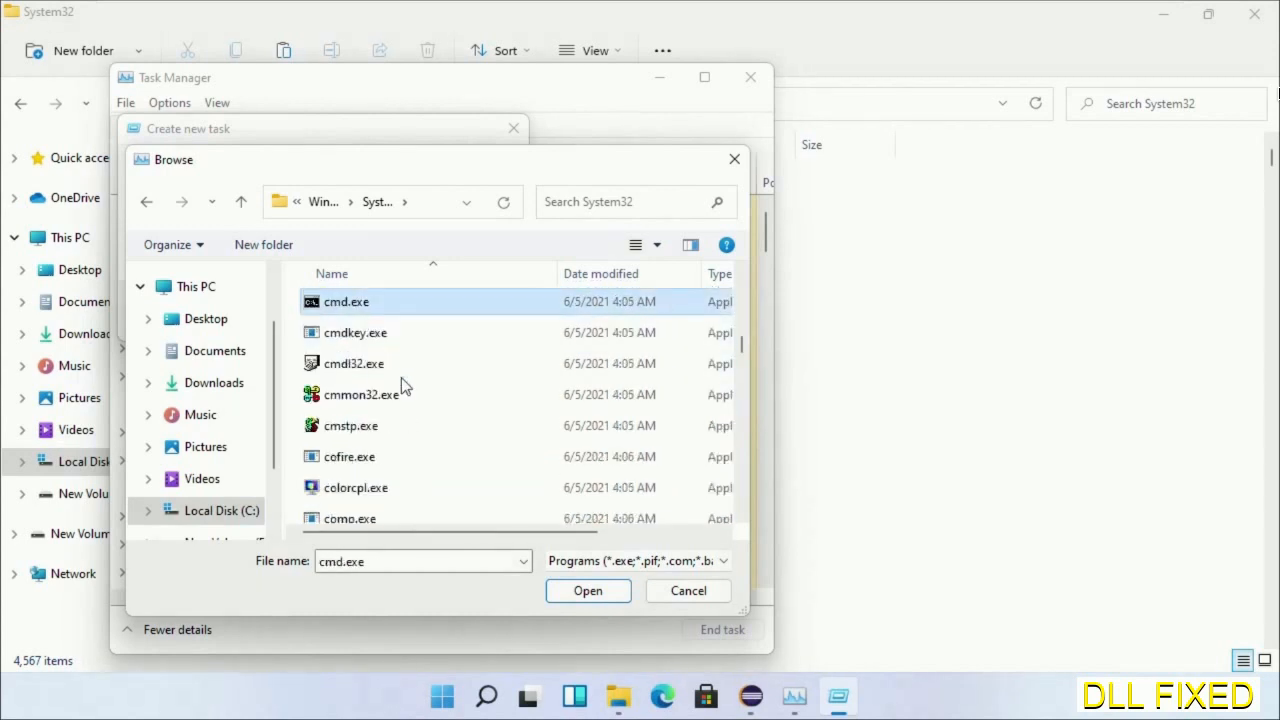
{"action": "left_click", "coordinate": [588, 590]}
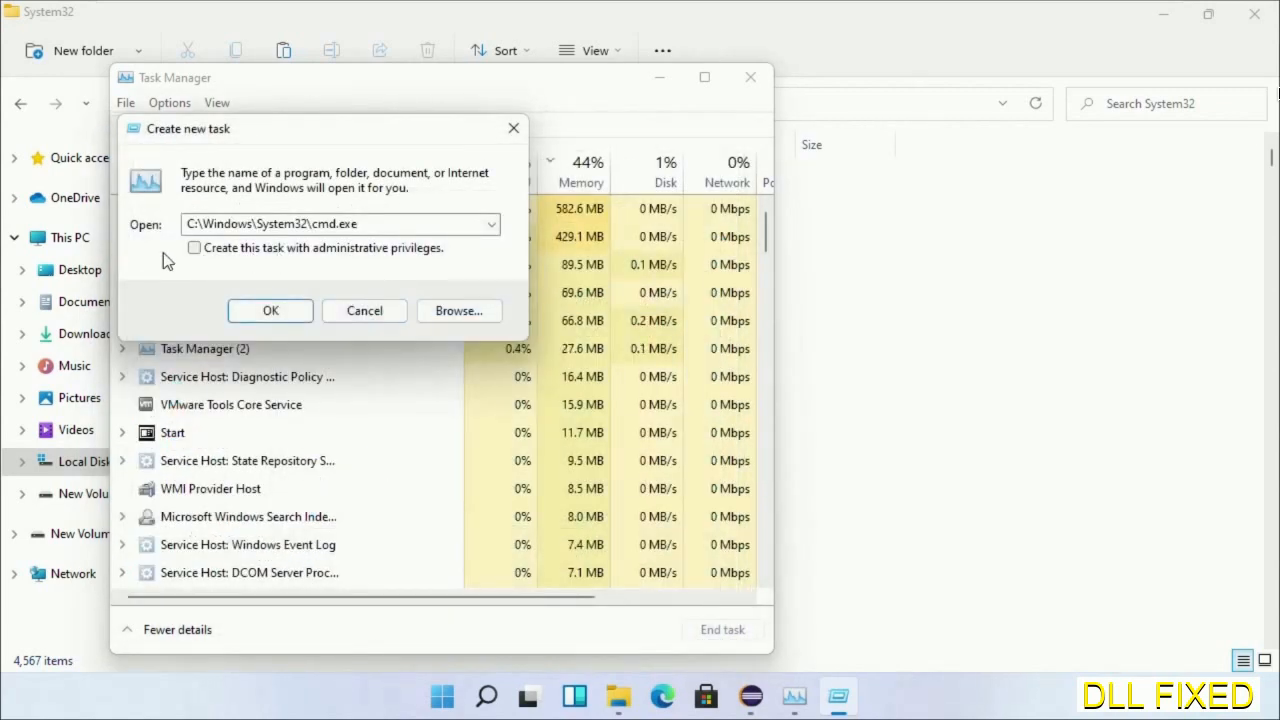
{"action": "left_click", "coordinate": [194, 248]}
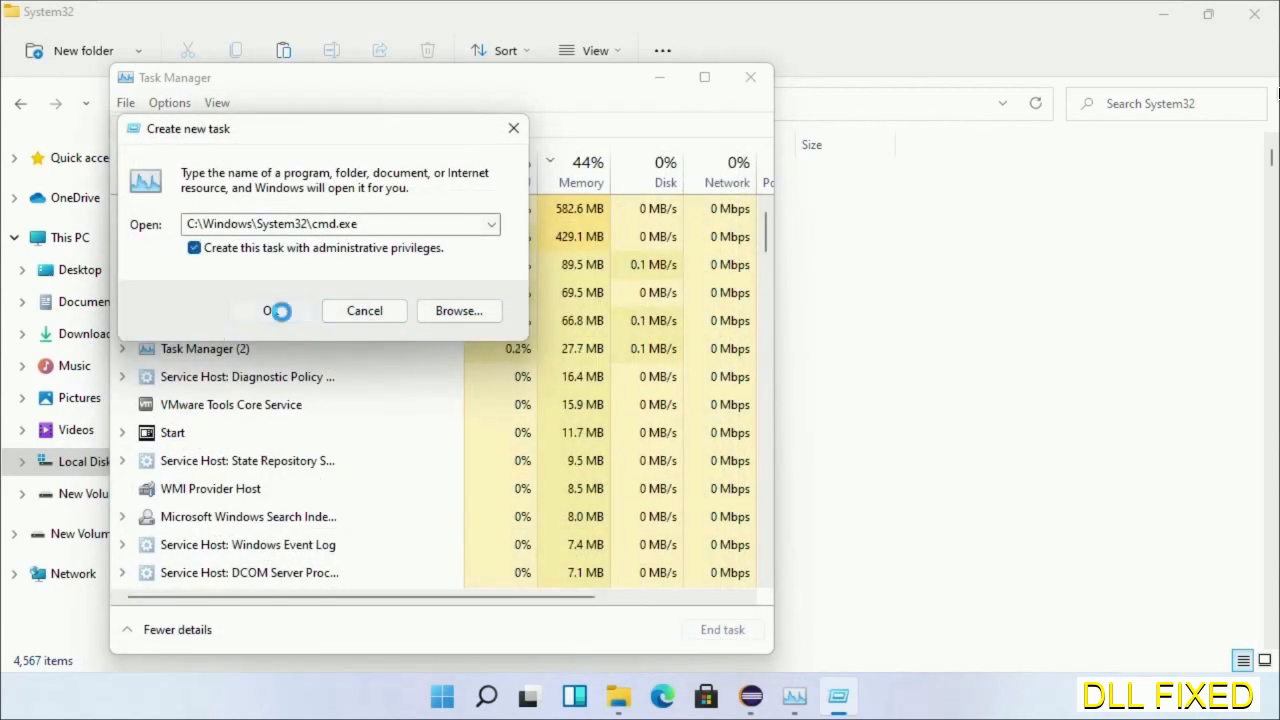
Launch the admin Command Prompt and schedule chkdsk c: /f /r for the next restart, answering Y
{"action": "left_click", "coordinate": [268, 310]}
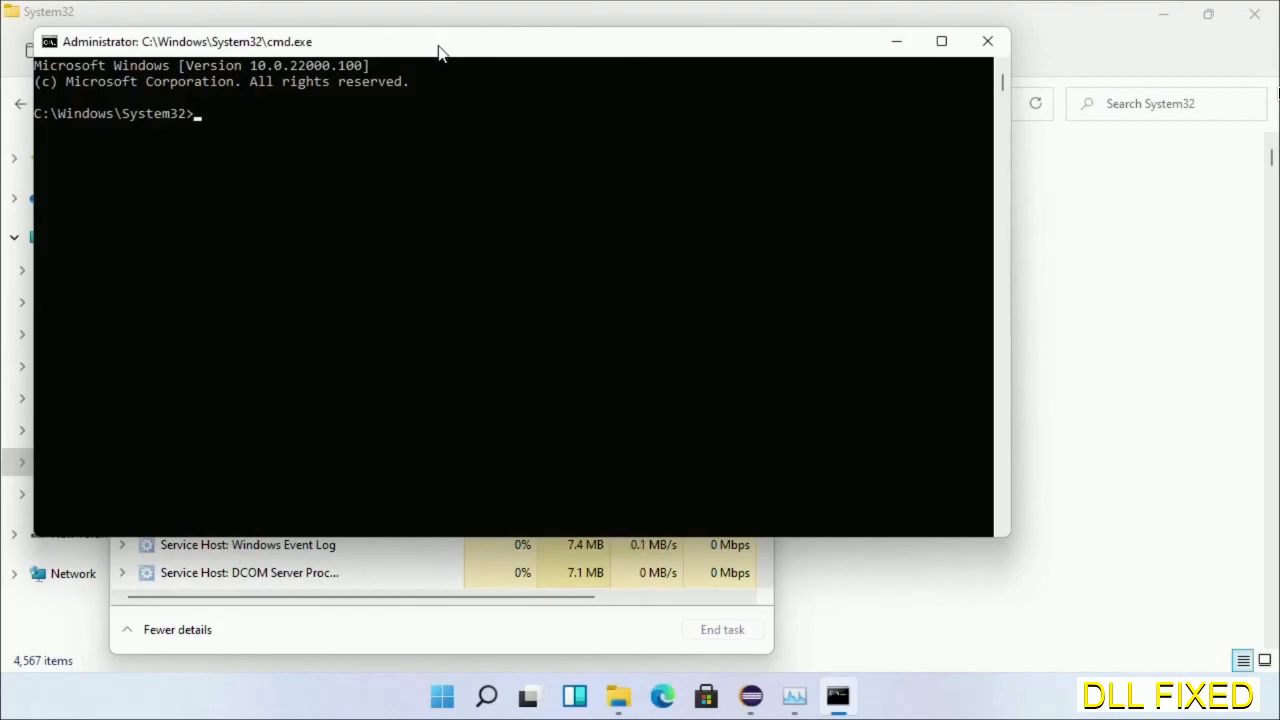
{"action": "type", "text": "chkdsk c /f /r"}
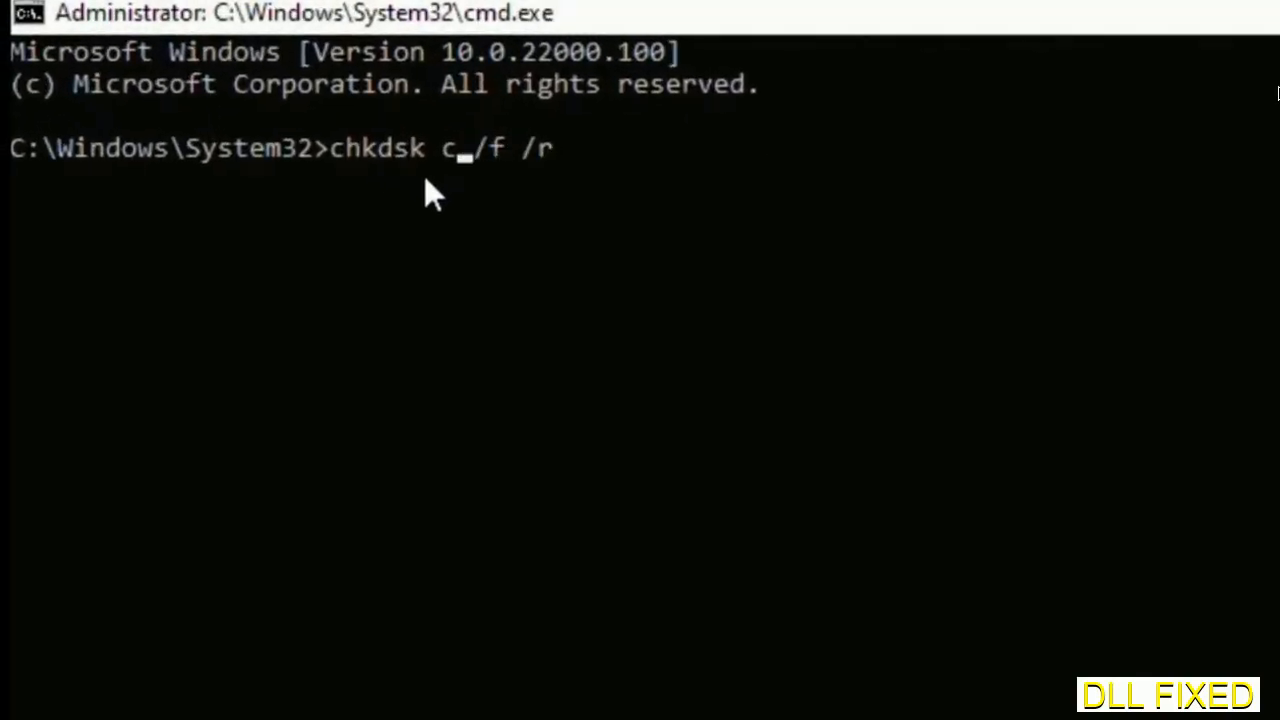
{"action": "type", "text": ":"}
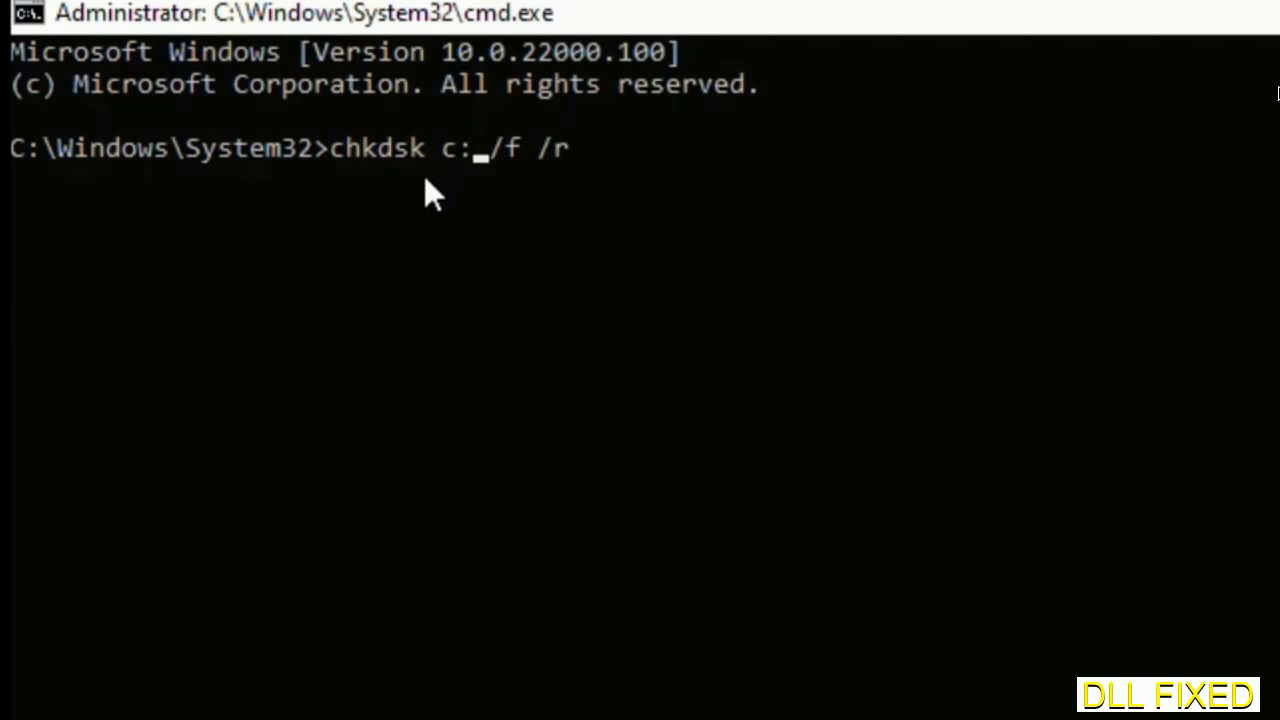
{"action": "key", "text": "Enter"}
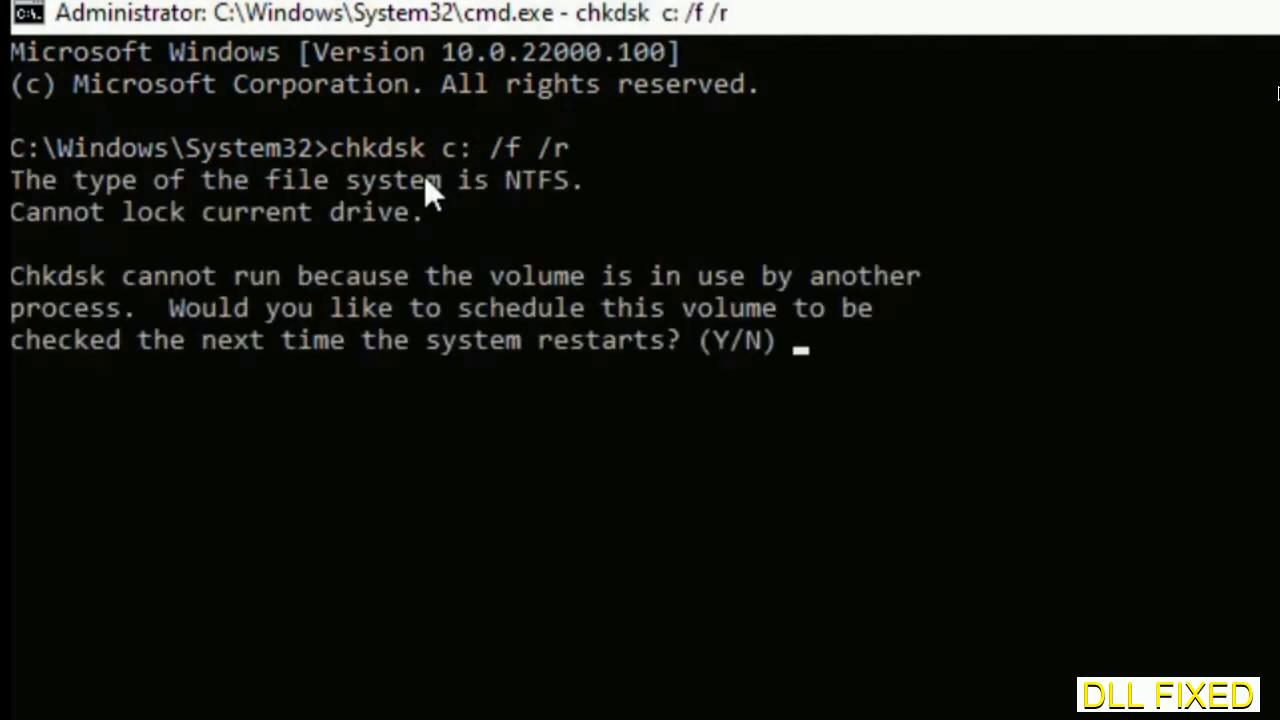
{"action": "type", "text": "Y"}
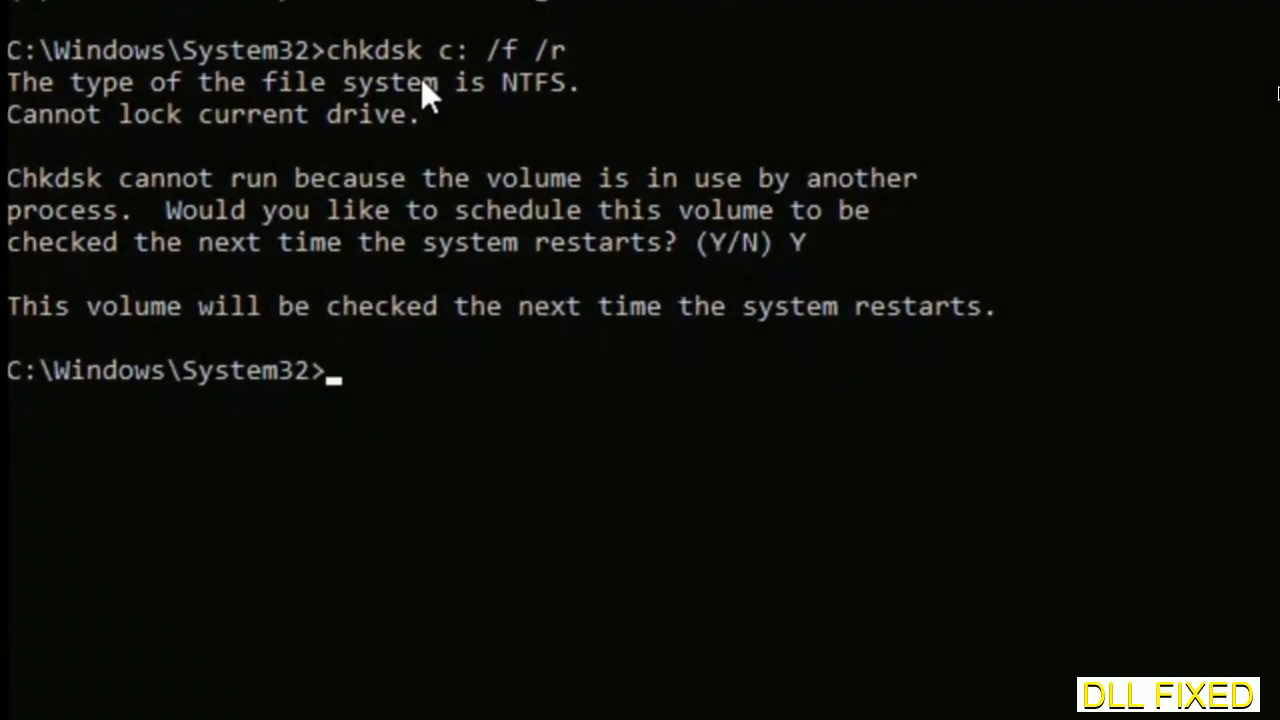
Start a system file scan with sfc /scannow
{"action": "type", "text": "s"}
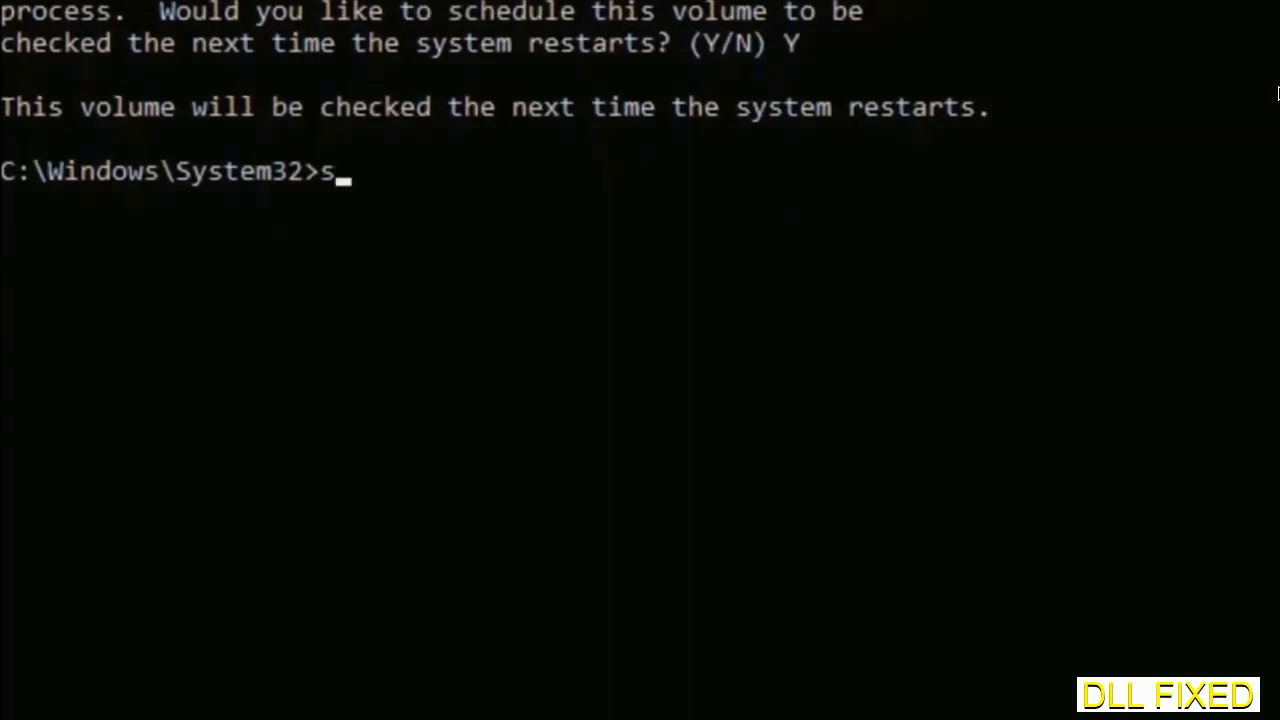
{"action": "type", "text": "fc /s"}
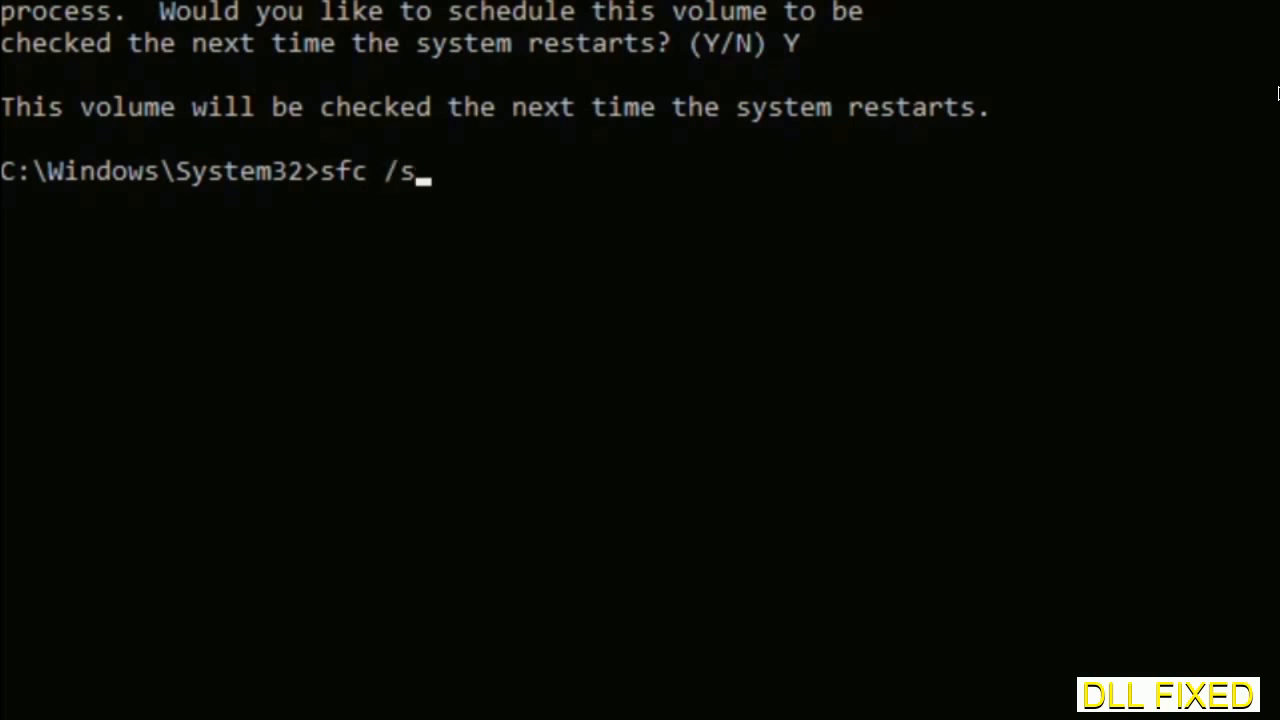
{"action": "type", "text": "cannow"}
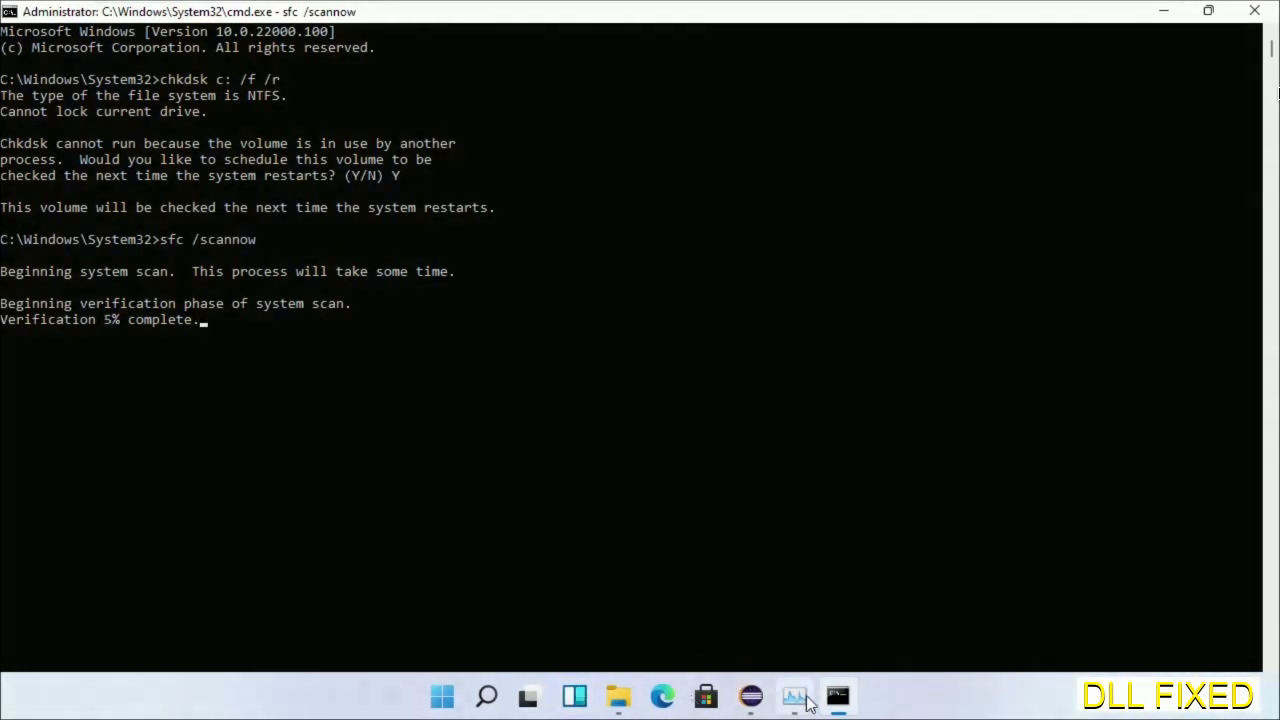
Launch a second administrator Command Prompt from Task Manager's Run new task
{"action": "left_click", "coordinate": [792, 696]}
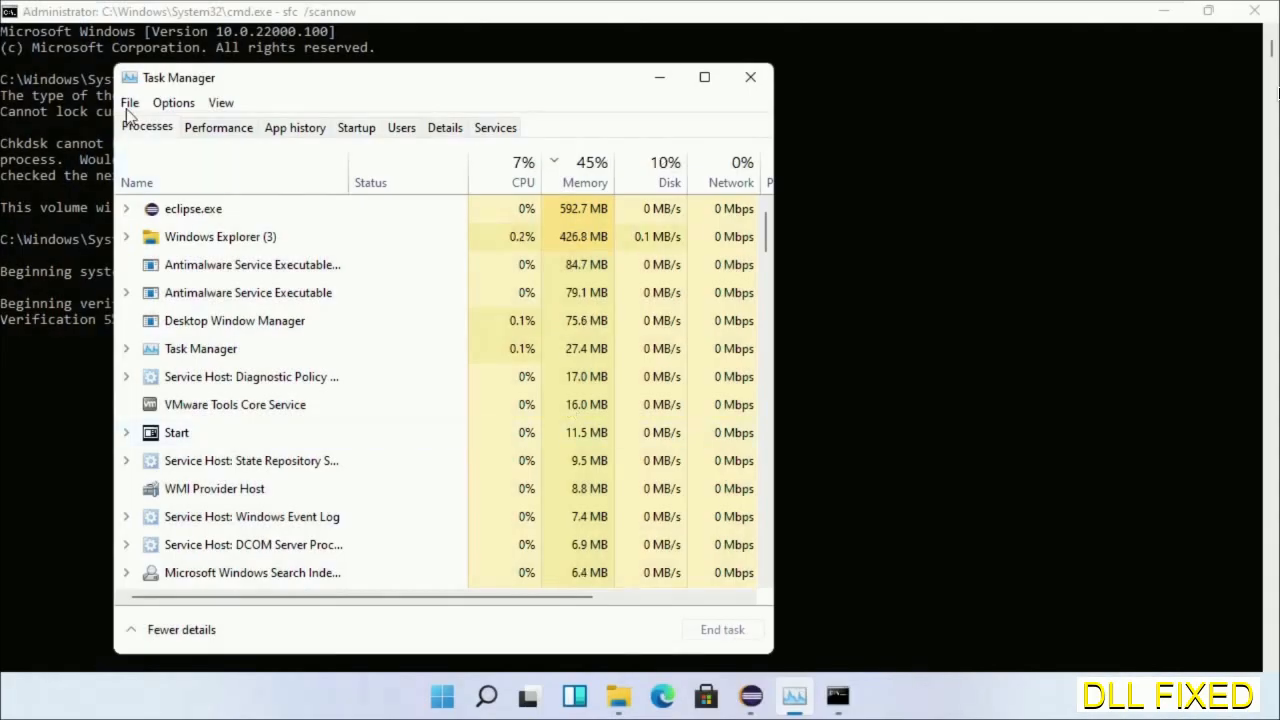
{"action": "left_click", "coordinate": [128, 102]}
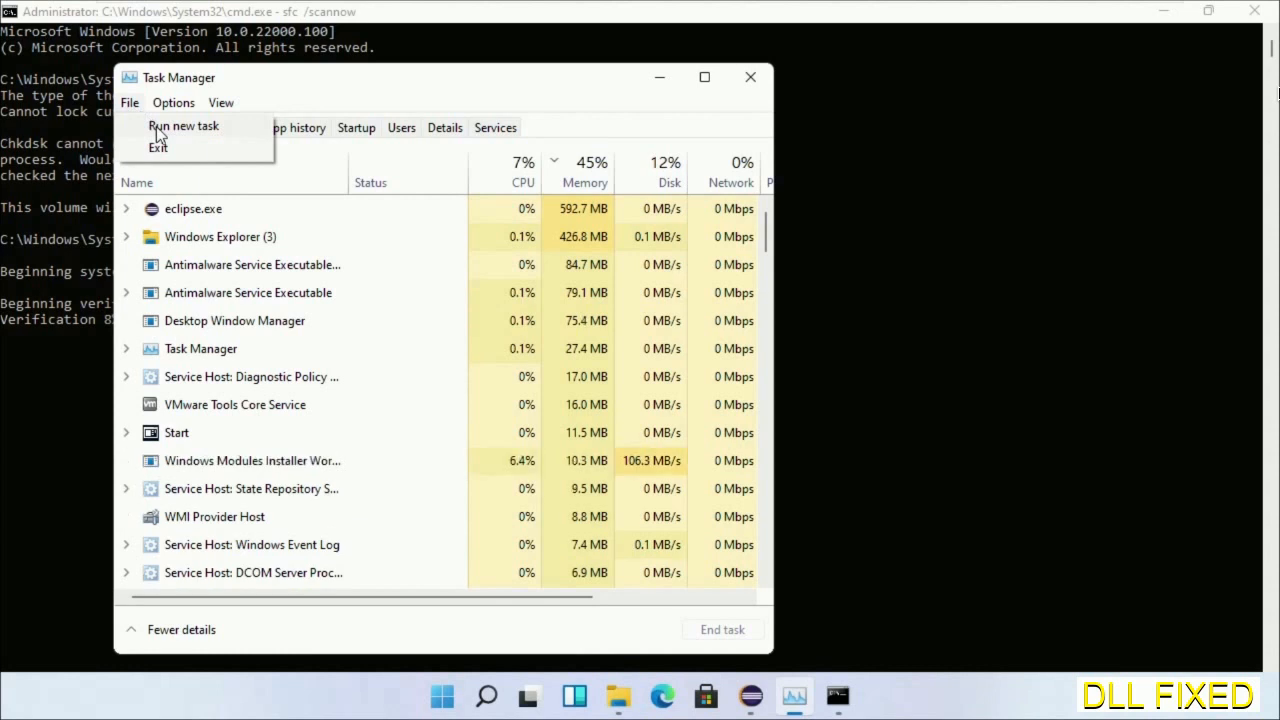
{"action": "left_click", "coordinate": [184, 124]}
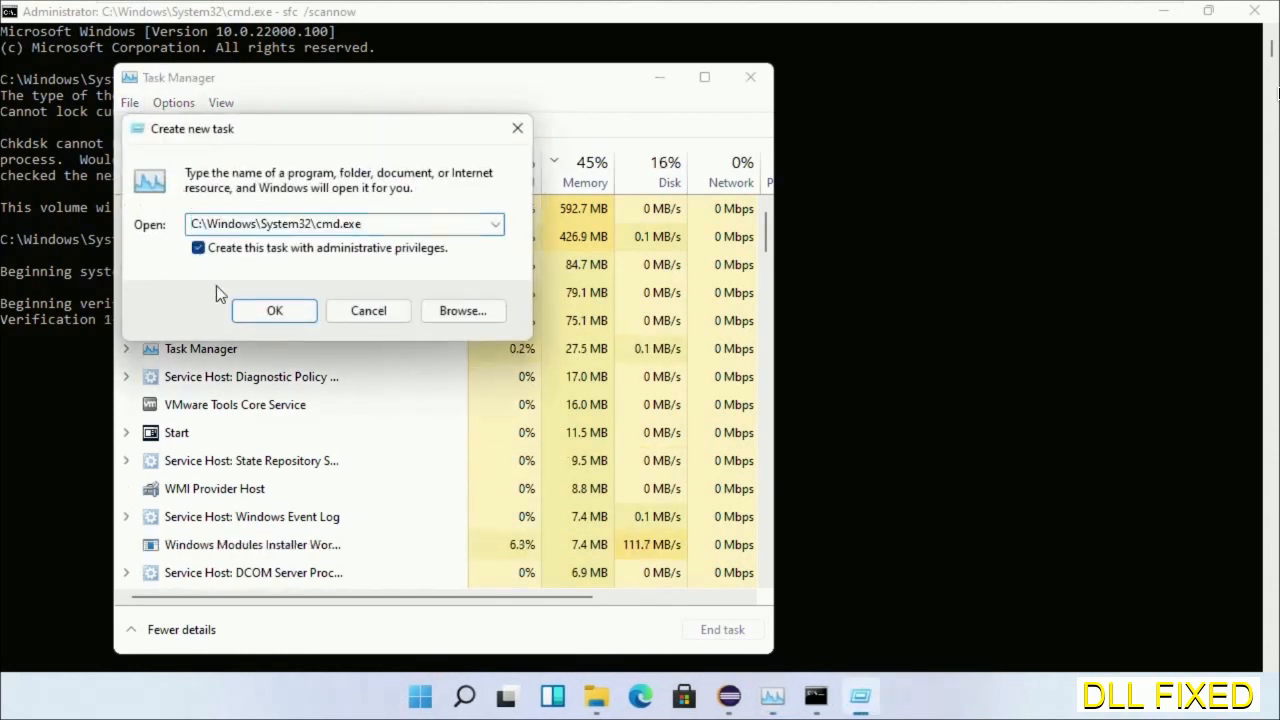
{"action": "left_click", "coordinate": [274, 310]}
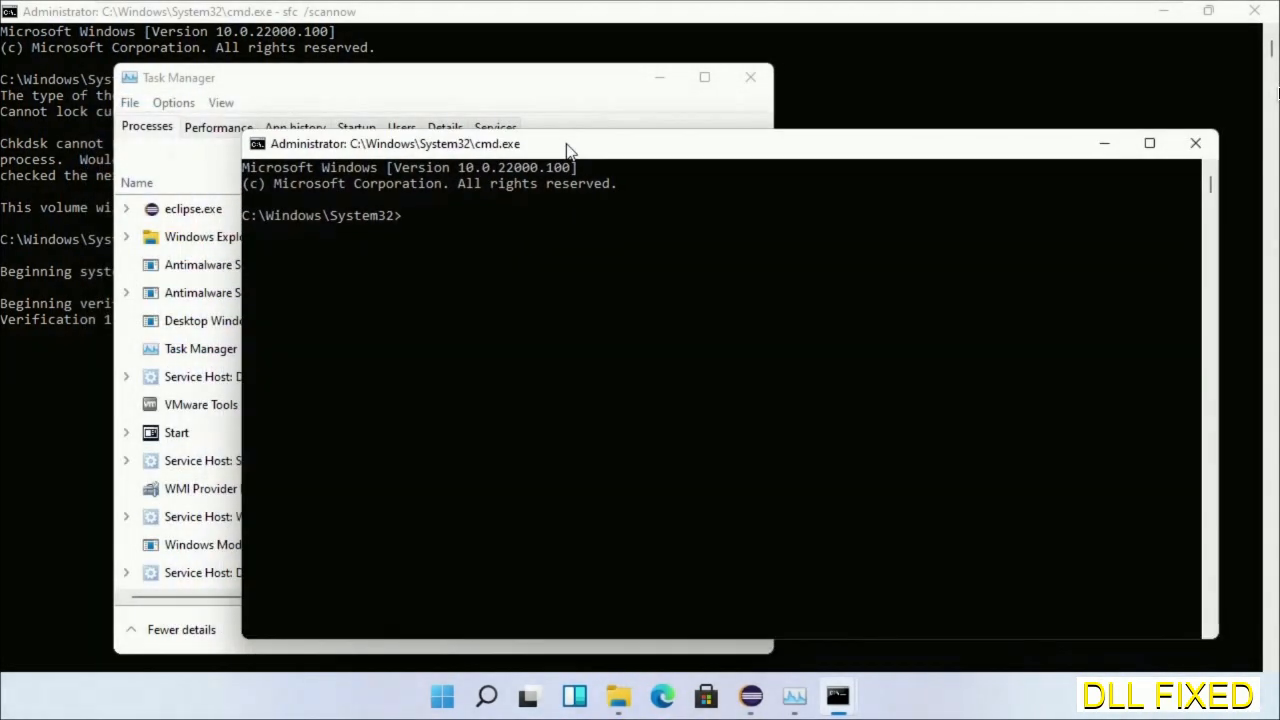
{"action": "mouse_move", "coordinate": [604, 12]}
{"action": "type", "text": "regsvr32 \"C:\\Windows\\System32\\myMissingDllFile.dll\""}
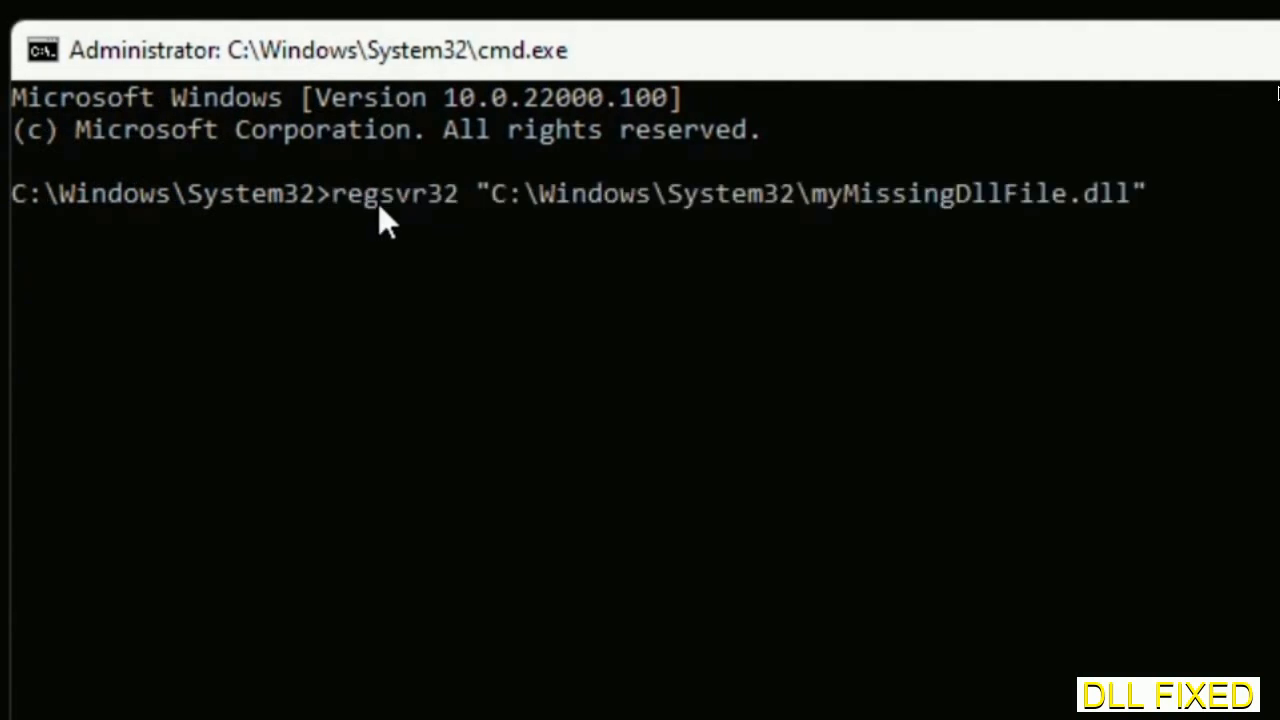
{"action": "mouse_move", "coordinate": [824, 218]}
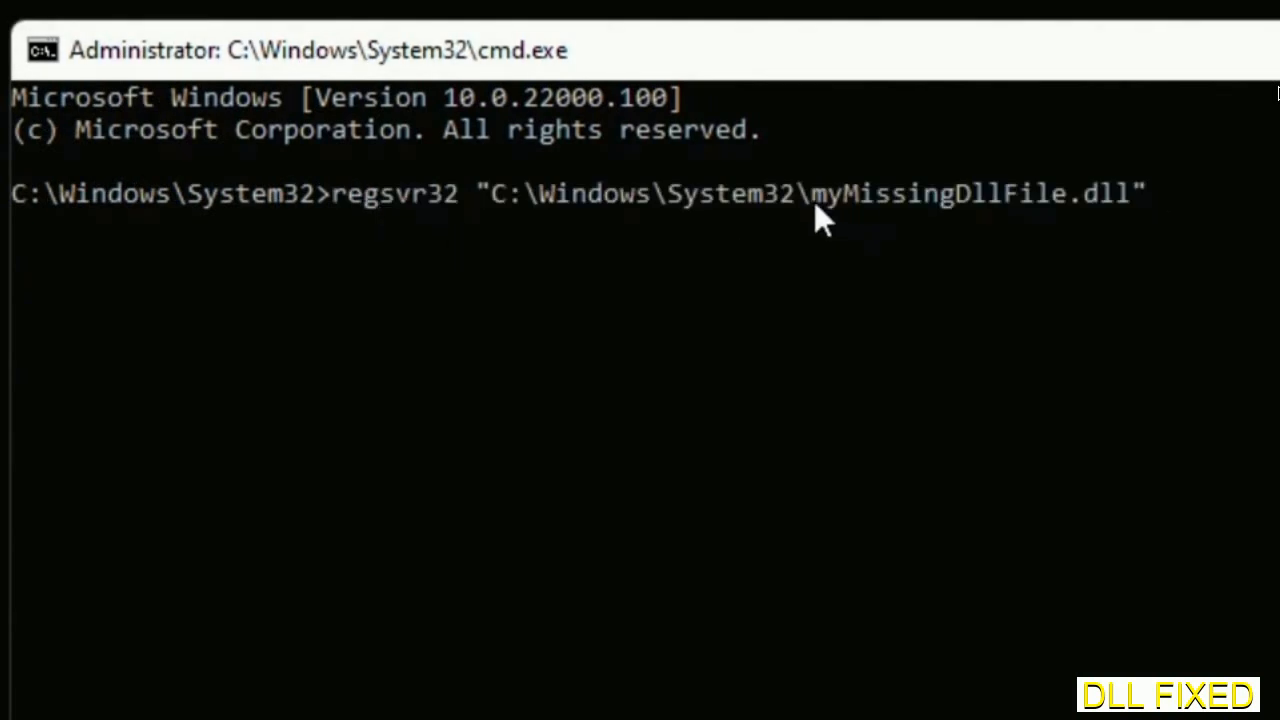
Select the placeholder dll name in the typed regsvr32 "C:\Windows\System32\..." command
{"action": "double_click", "coordinate": [826, 192]}
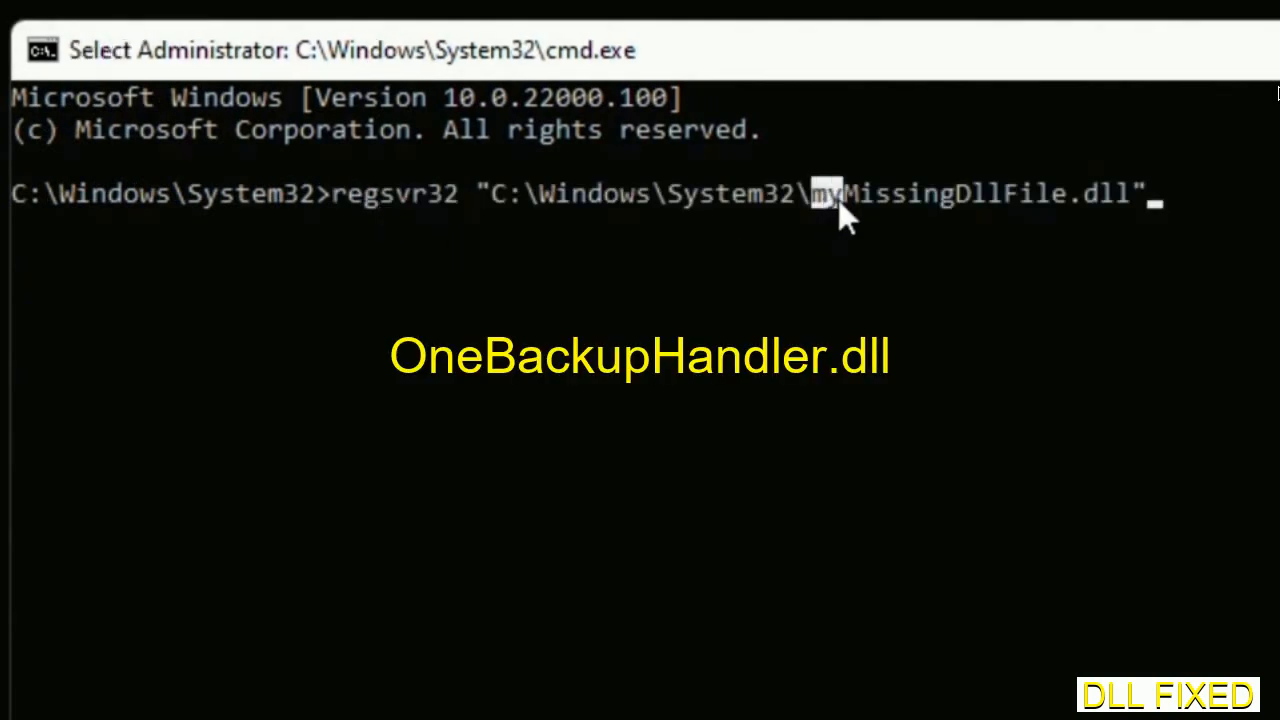
{"action": "left_click_drag", "start_coordinate": [816, 192], "coordinate": [1130, 192]}
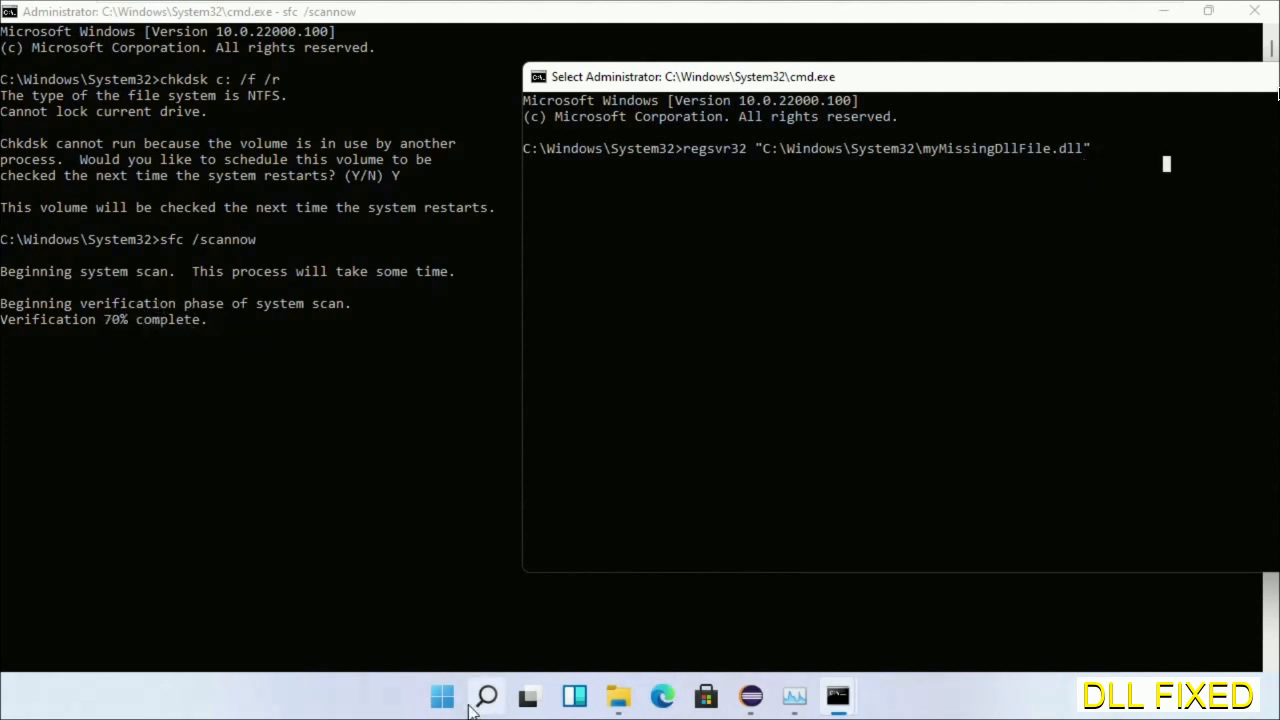
Bring up the Start menu power options to restart the computer
{"action": "left_click", "coordinate": [486, 696]}
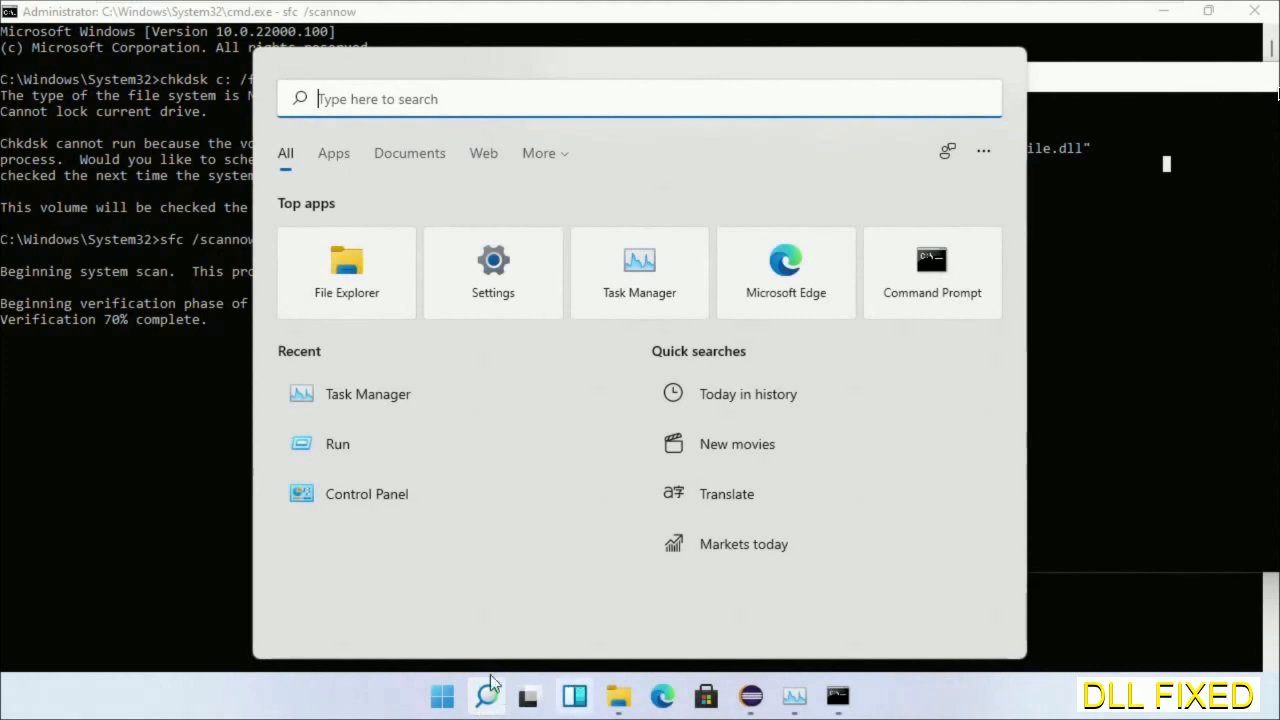
{"action": "left_click", "coordinate": [442, 696]}
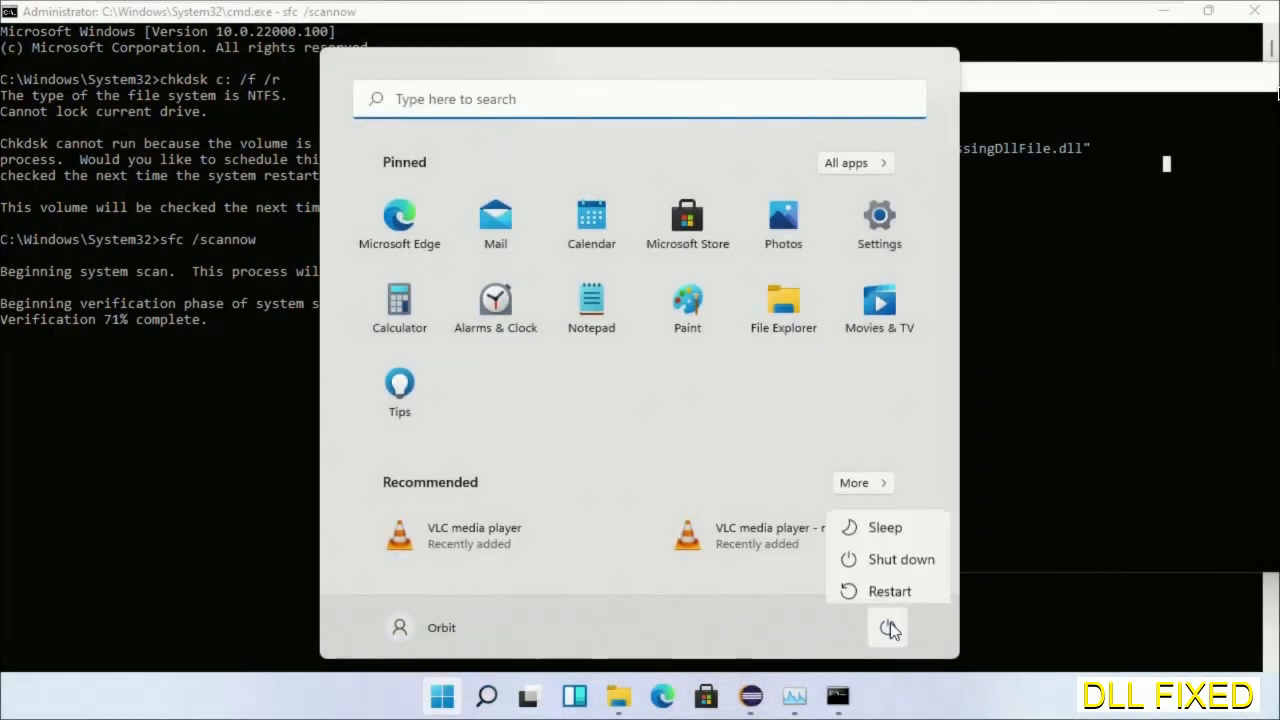